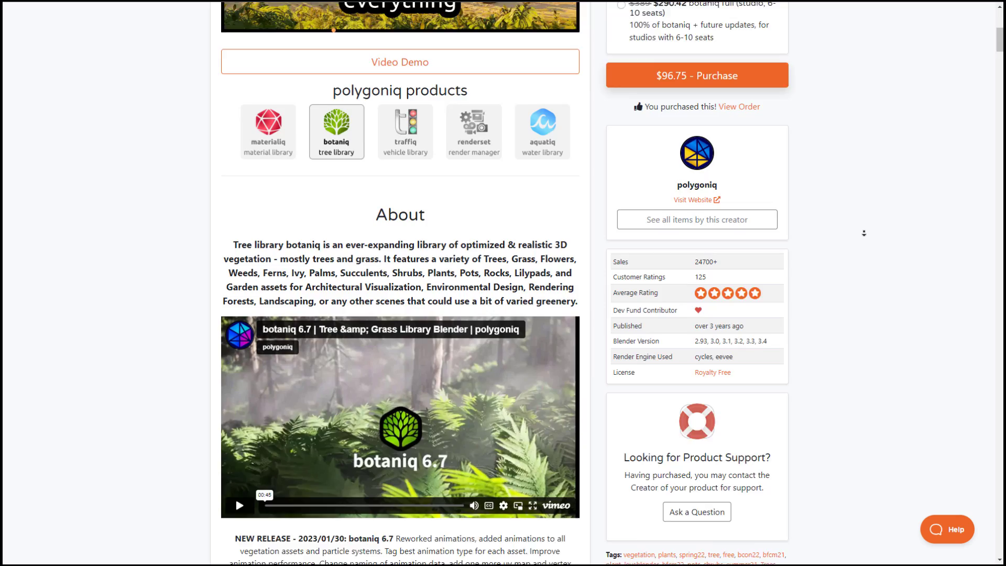
# Step: Integrate the botaniq add-on into the Asset Browser (Beta) from Preferences and confirm
pyautogui.scroll(3)
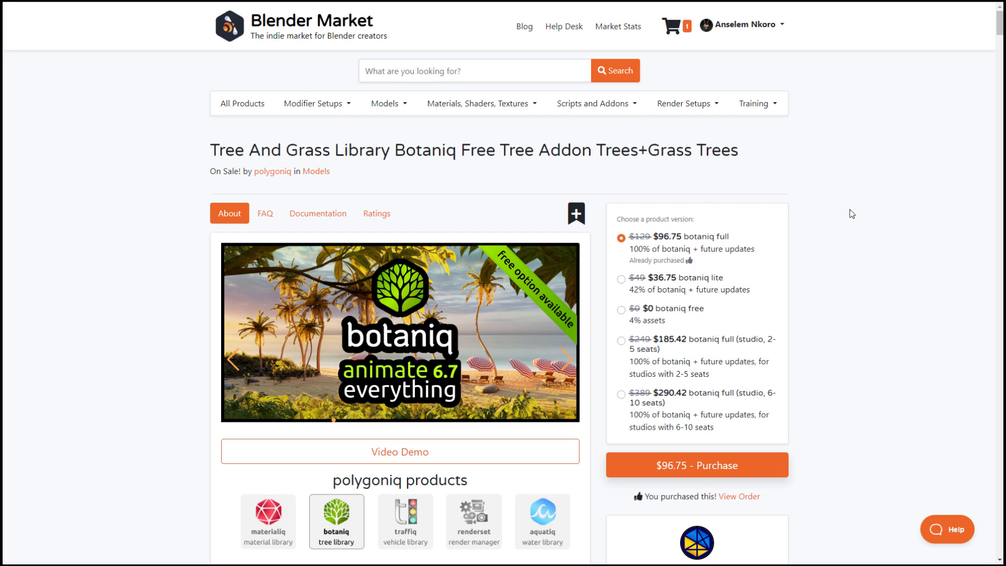
pyautogui.scroll(-3)
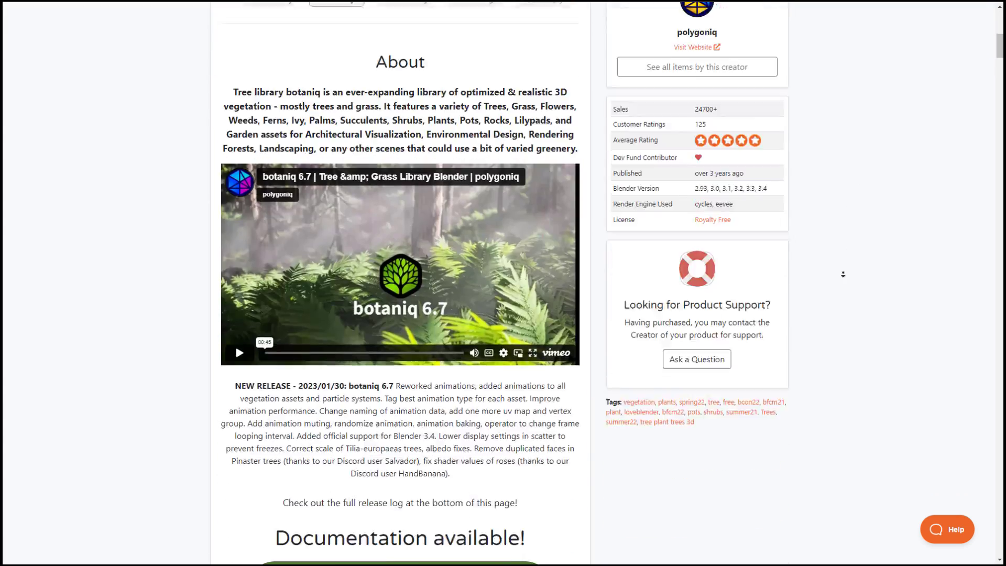
pyautogui.scroll(-3)
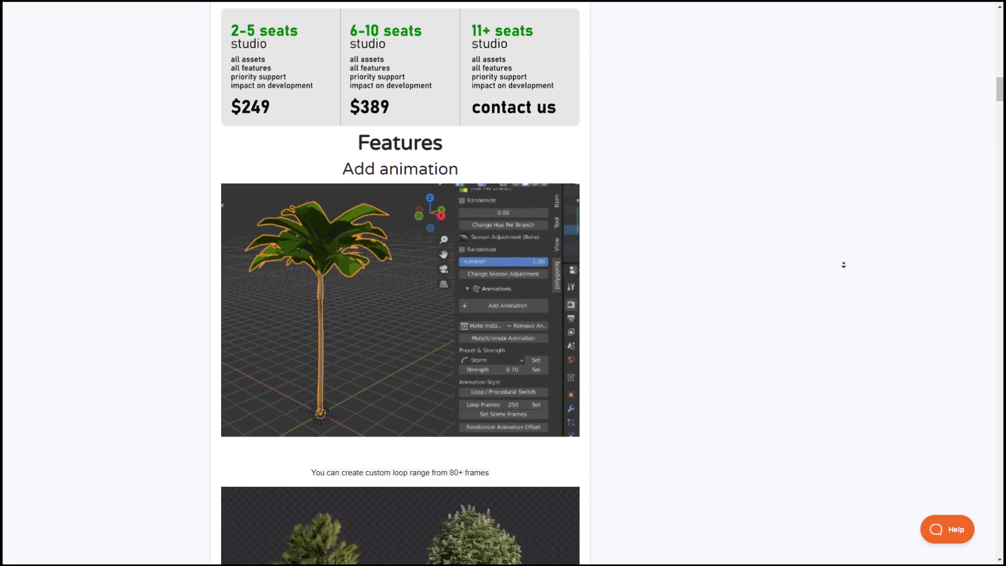
pyautogui.scroll(-3)
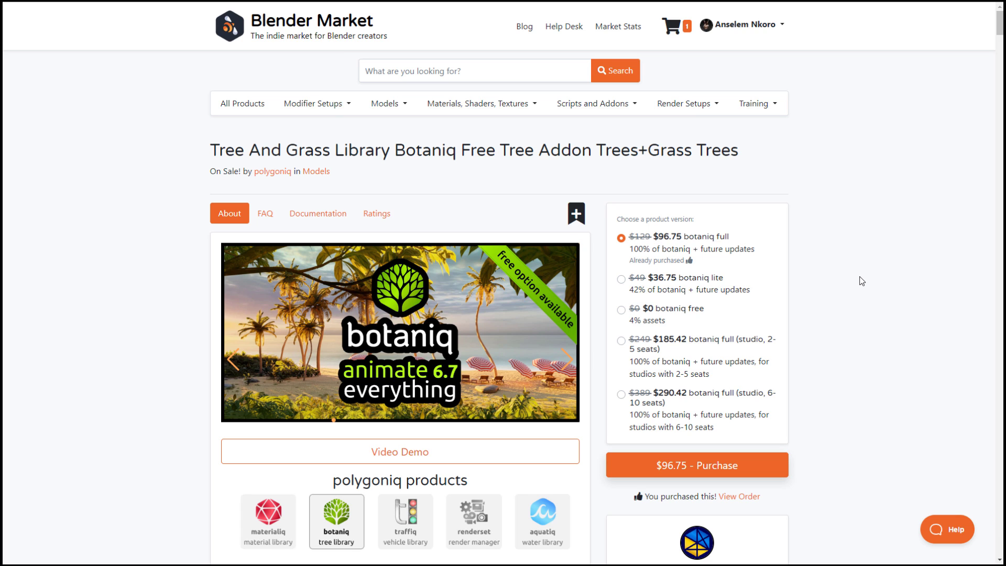
pyautogui.moveTo(842, 264)
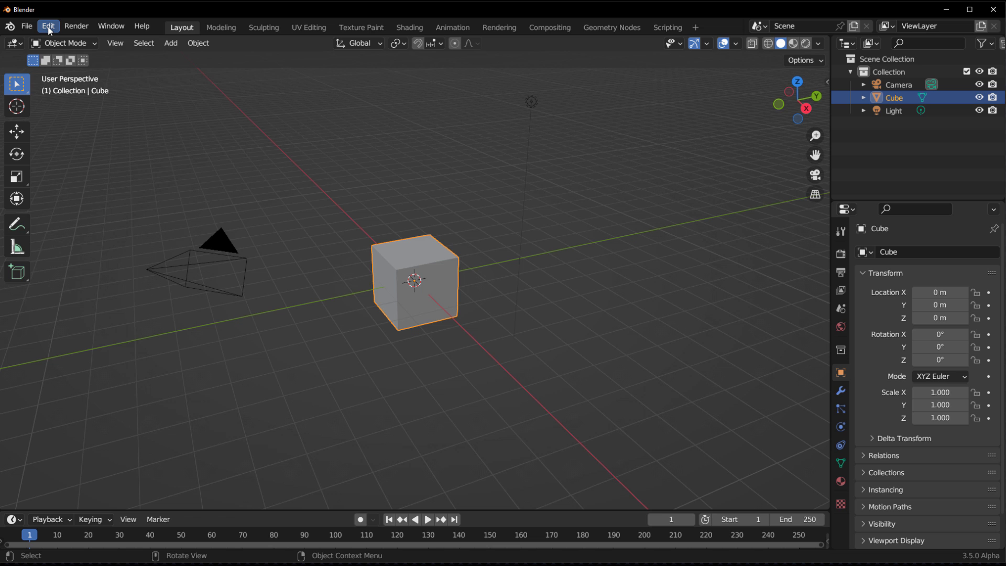
pyautogui.click(47, 26)
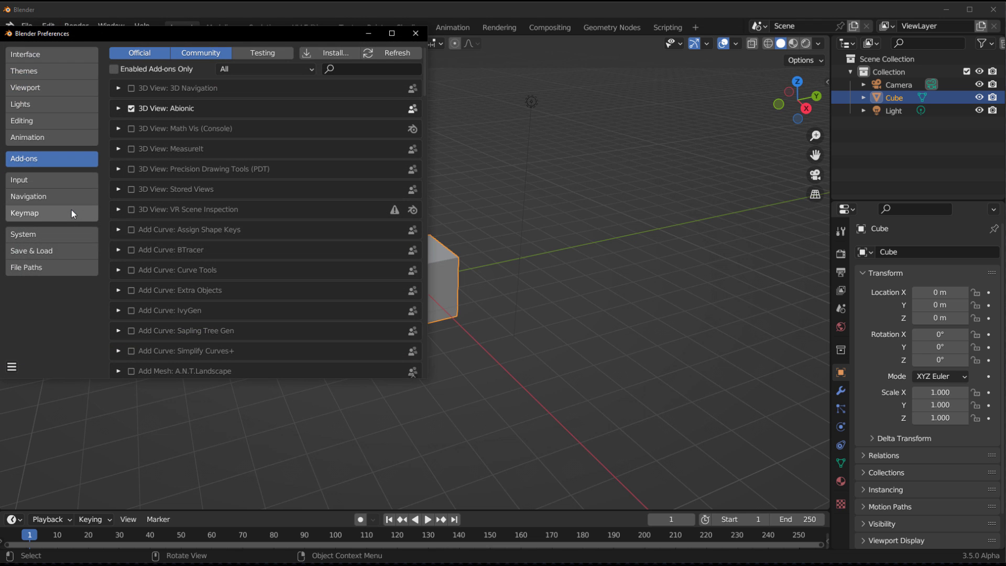
pyautogui.moveTo(330, 52)
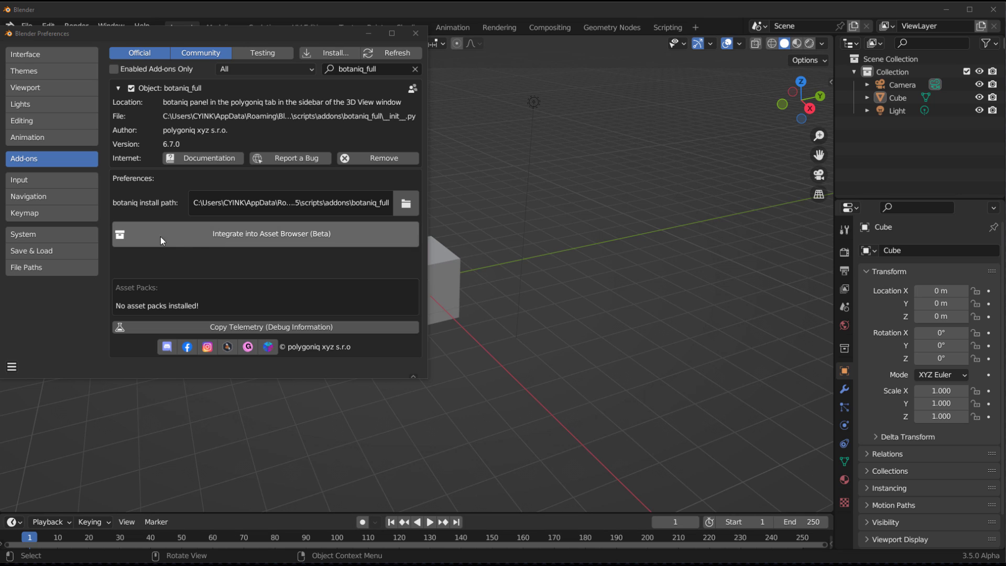
pyautogui.click(270, 234)
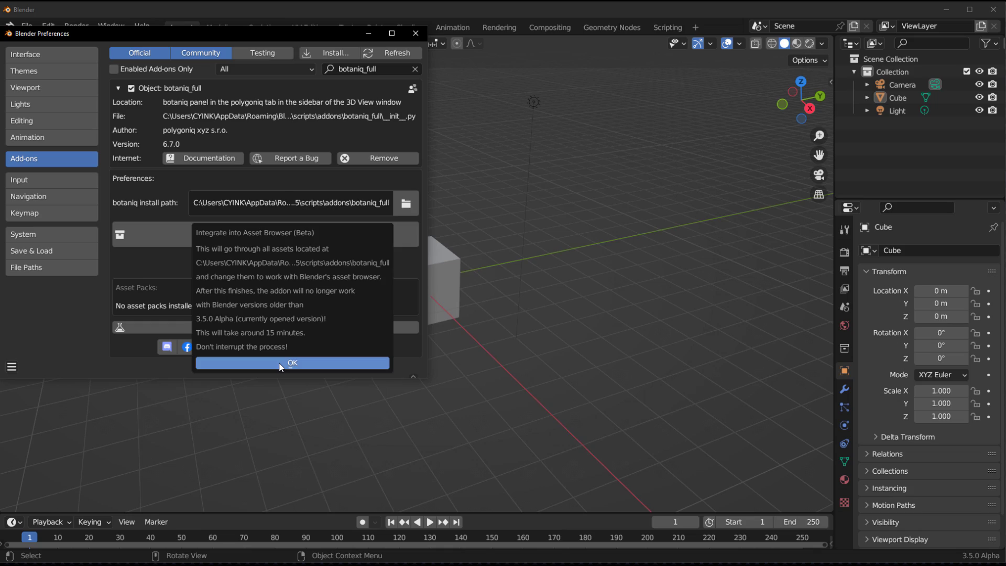
pyautogui.click(293, 363)
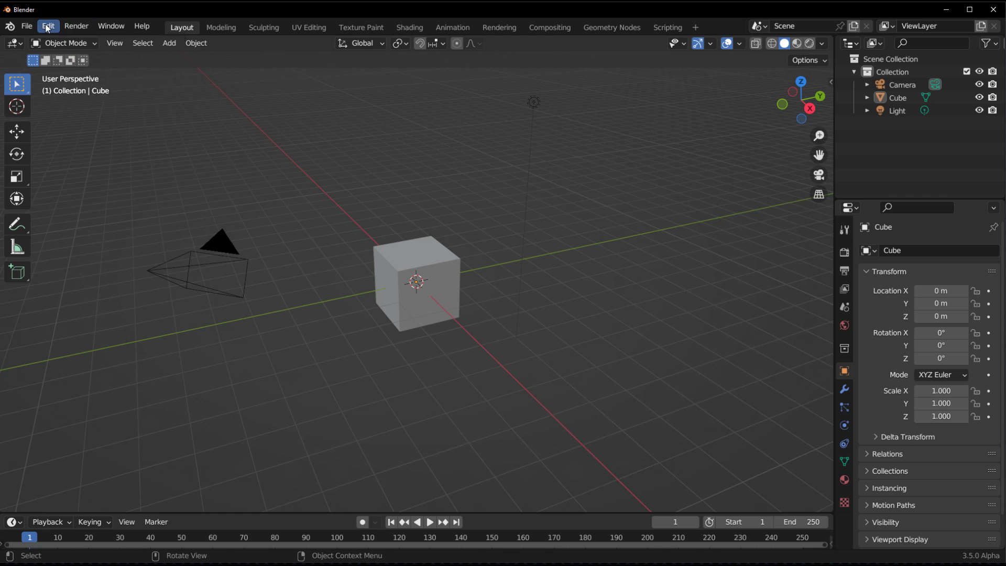
# Step: Split the 3D view, make the left area an Asset Browser and show the botaniq library's flowers
pyautogui.click(416, 282)
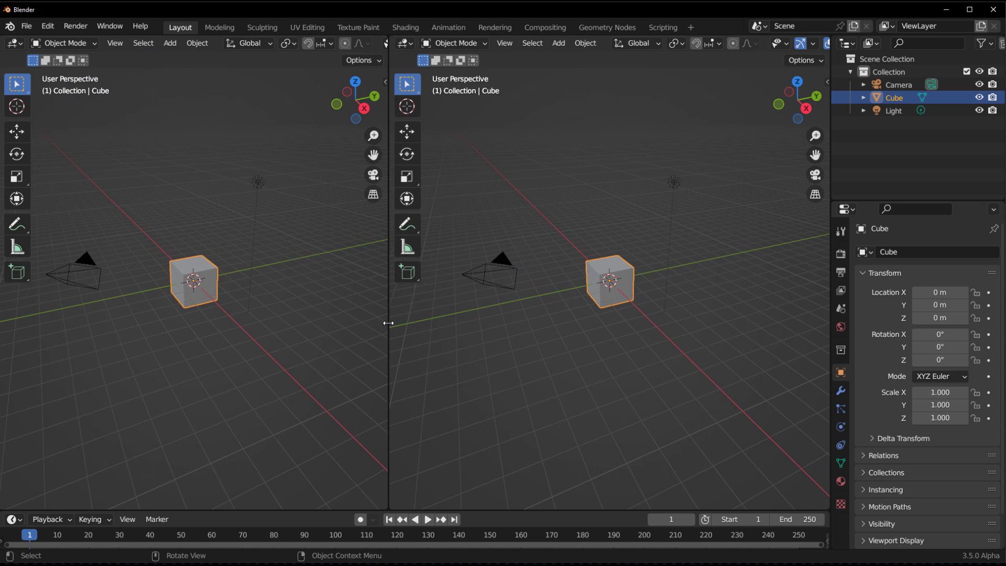
pyautogui.click(12, 43)
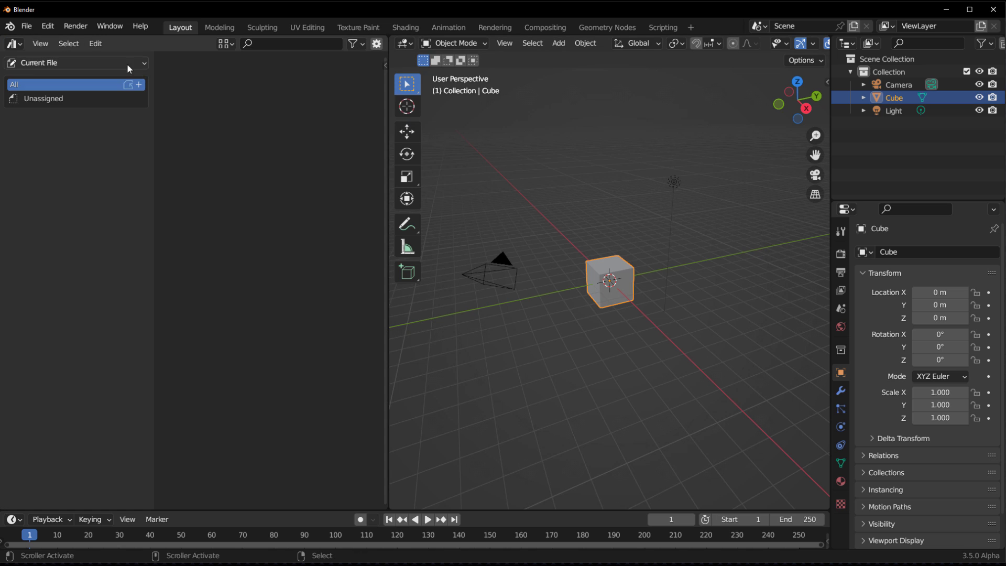
pyautogui.click(73, 62)
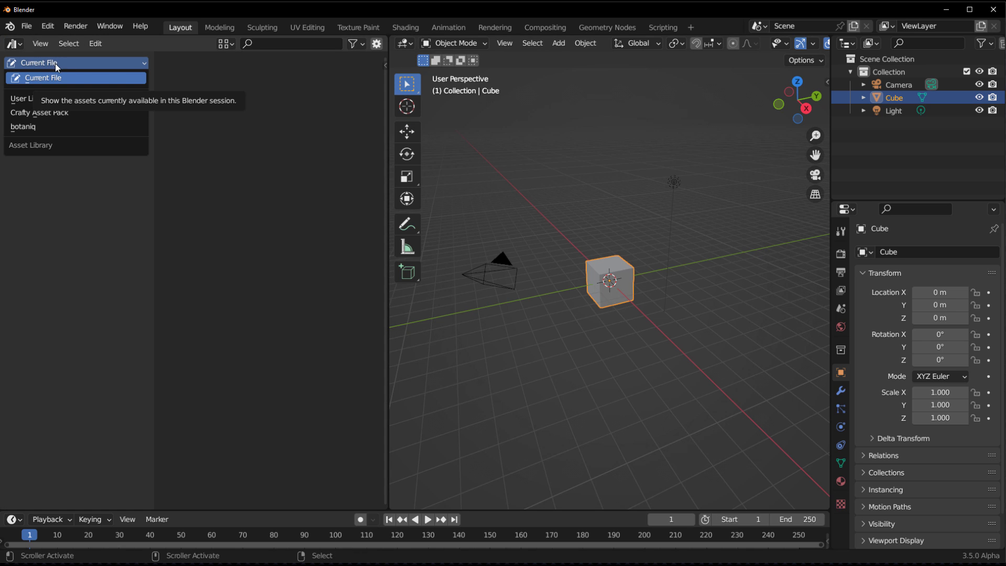
pyautogui.moveTo(39, 112)
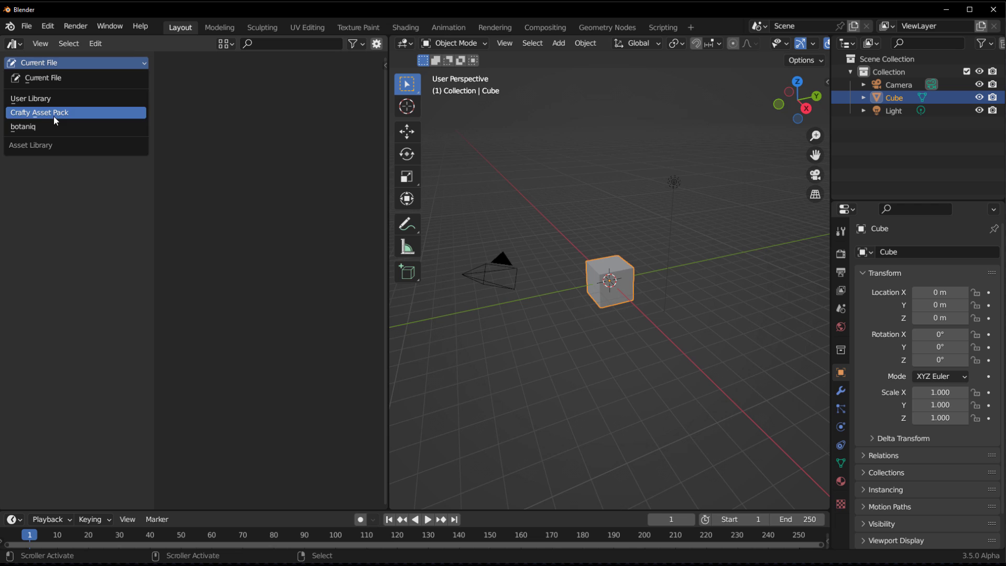
pyautogui.click(22, 127)
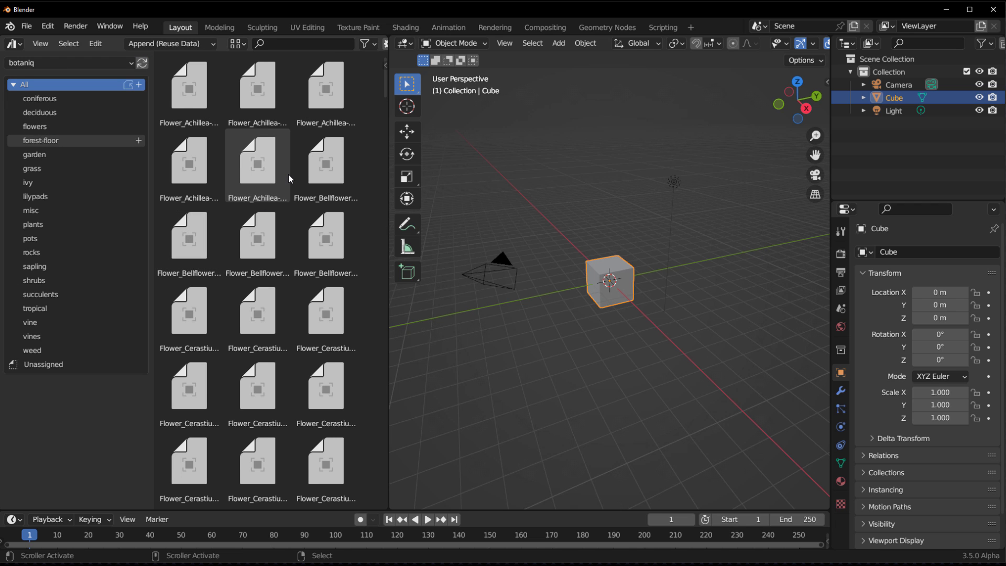
pyautogui.scroll(-3)
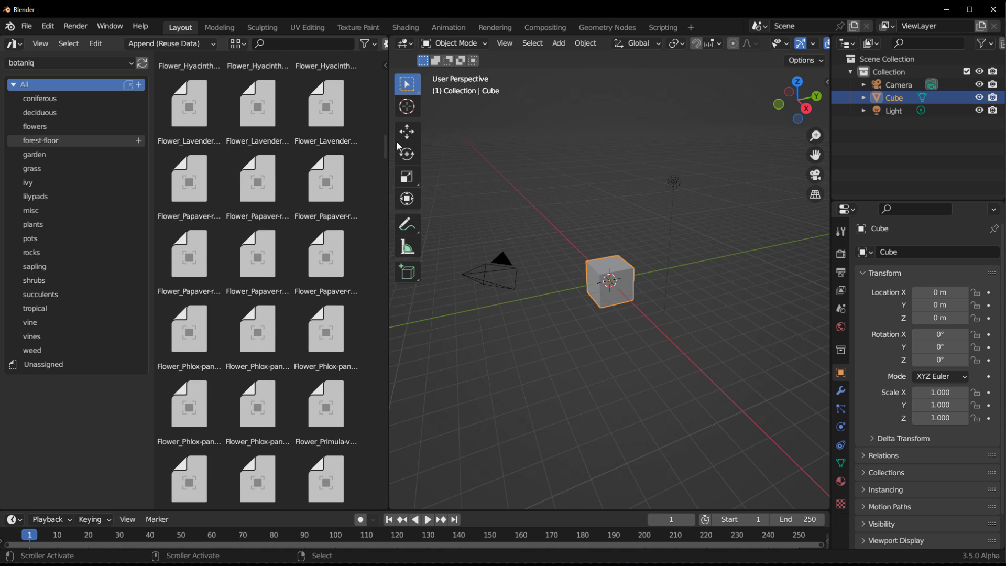
pyautogui.scroll(3)
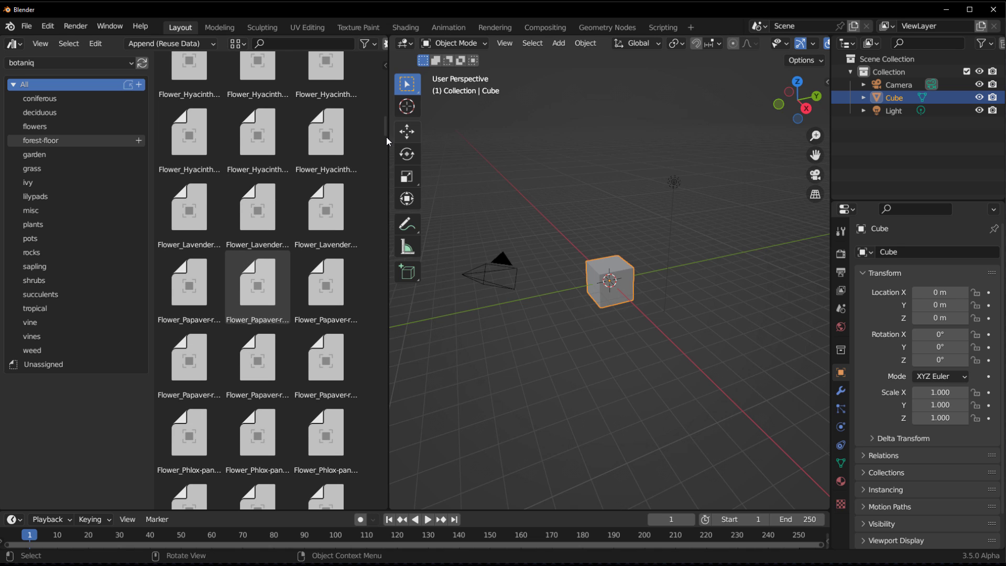
pyautogui.moveTo(407, 132)
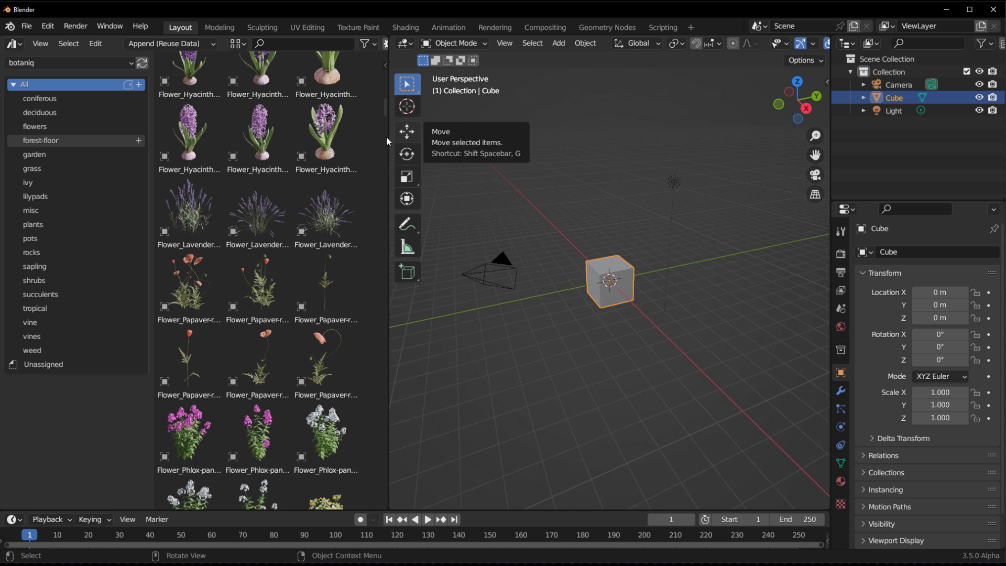
pyautogui.scroll(3)
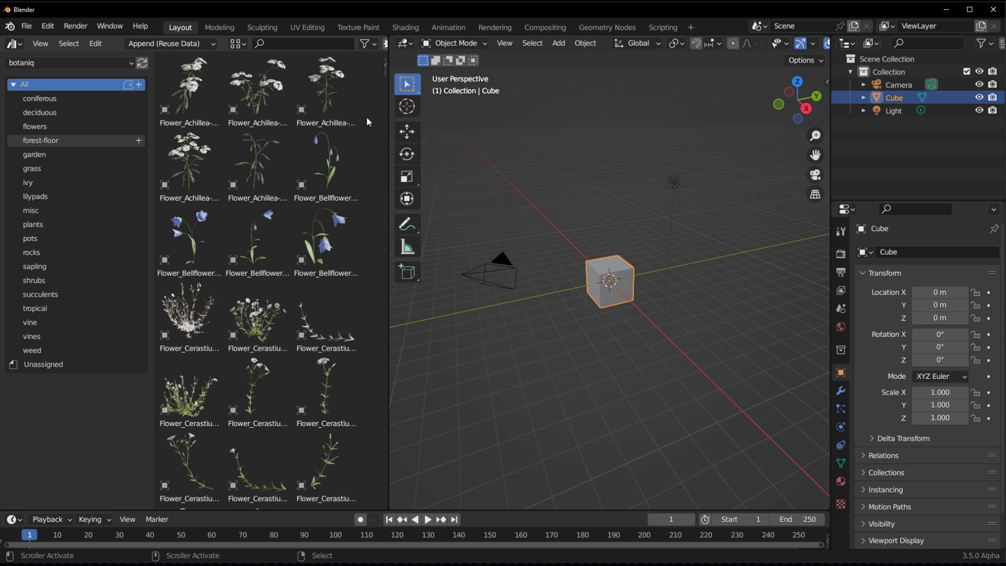
# Step: Browse the botaniq coniferous and deciduous tree catalogs, settling on coniferous
pyautogui.click(39, 98)
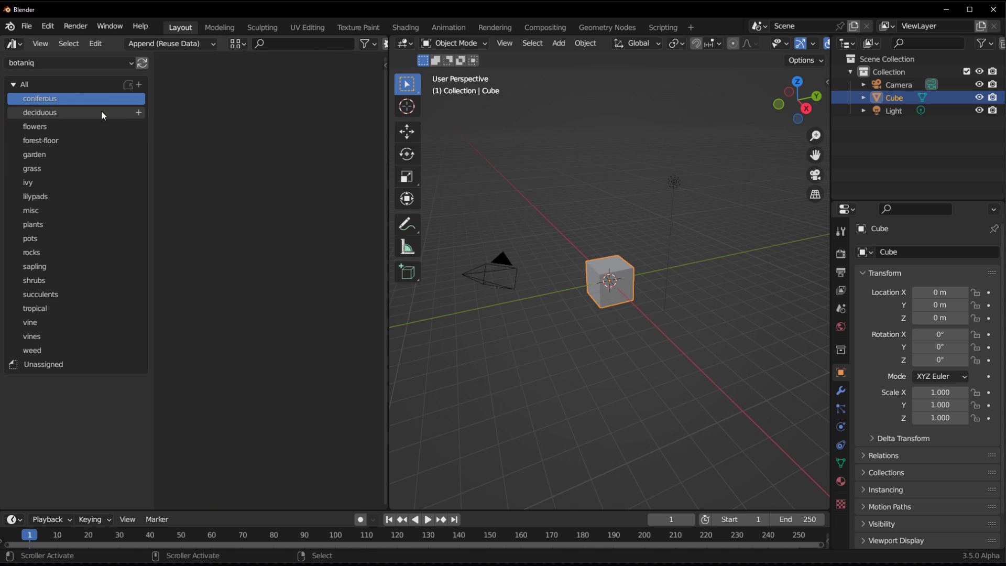
pyautogui.moveTo(50, 140)
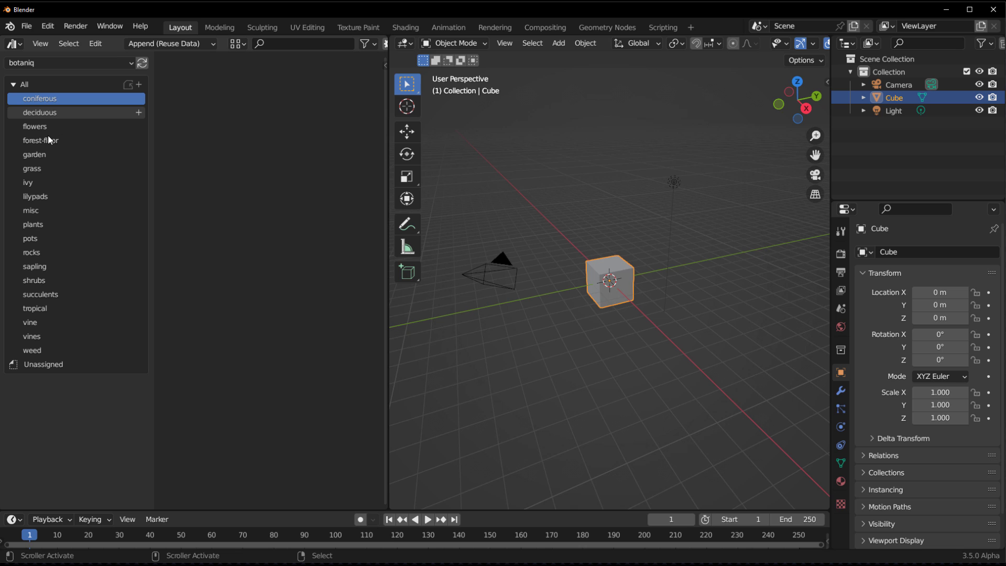
pyautogui.click(39, 112)
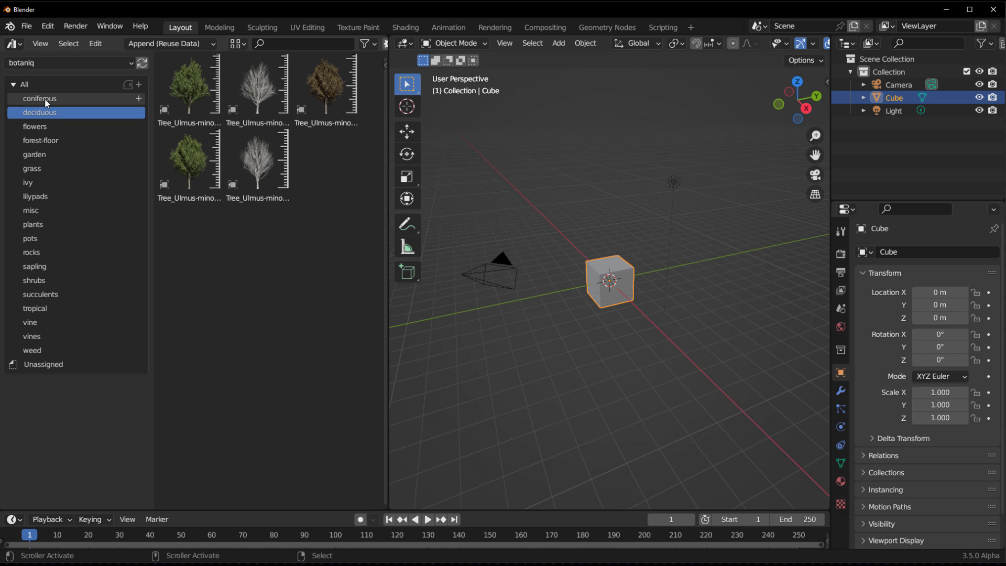
pyautogui.click(40, 98)
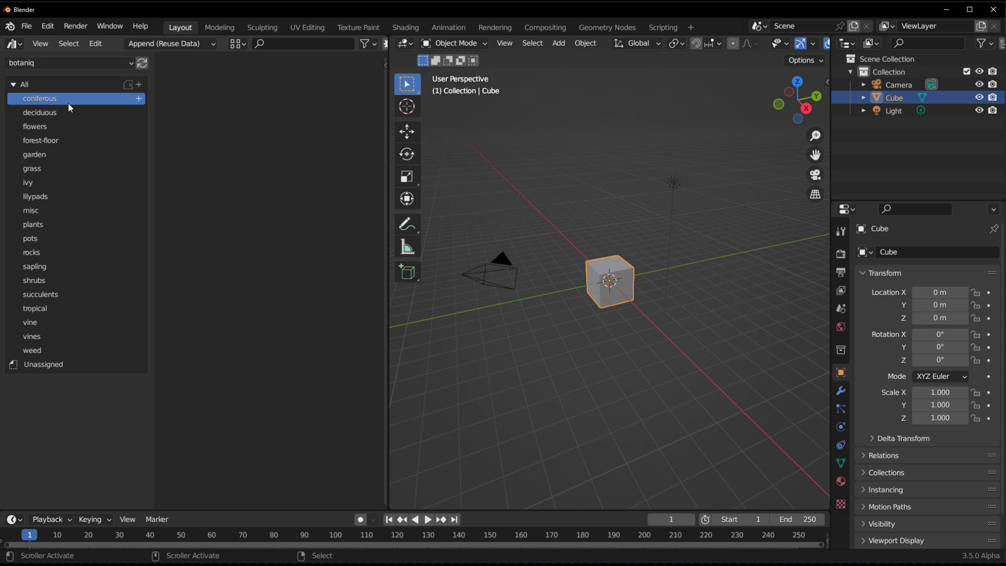
pyautogui.click(40, 99)
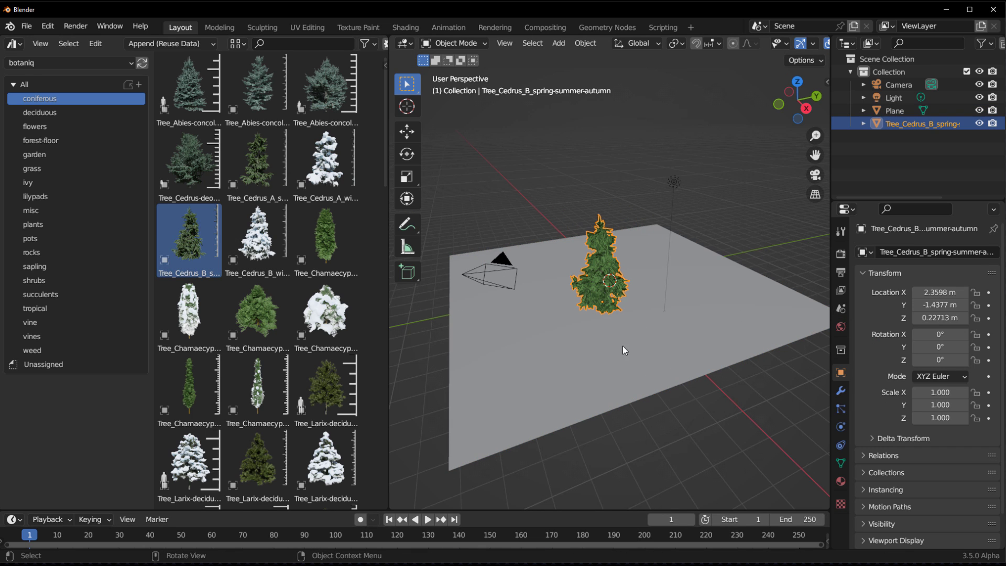
pyautogui.moveTo(257, 465)
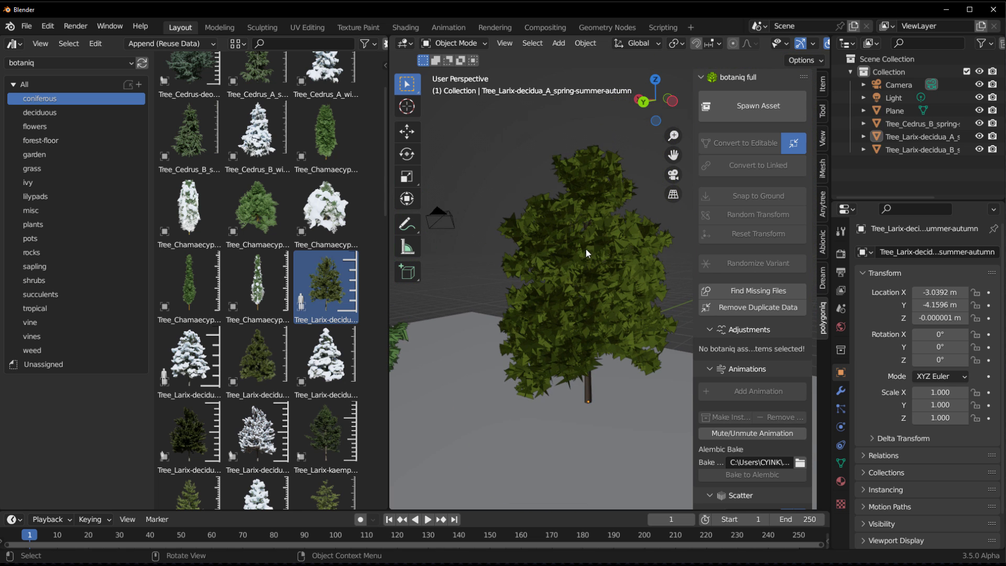
pyautogui.click(584, 252)
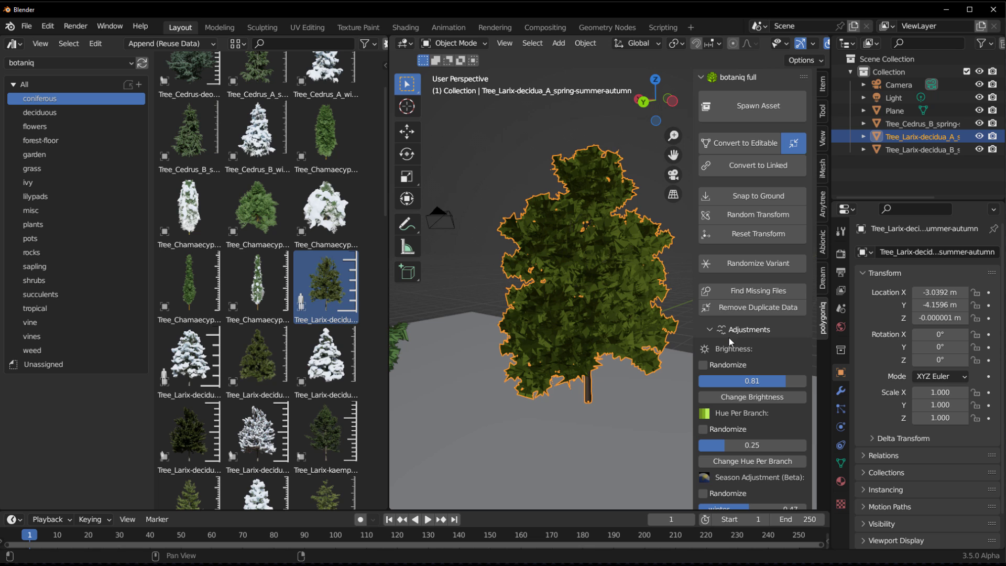
pyautogui.moveTo(754, 295)
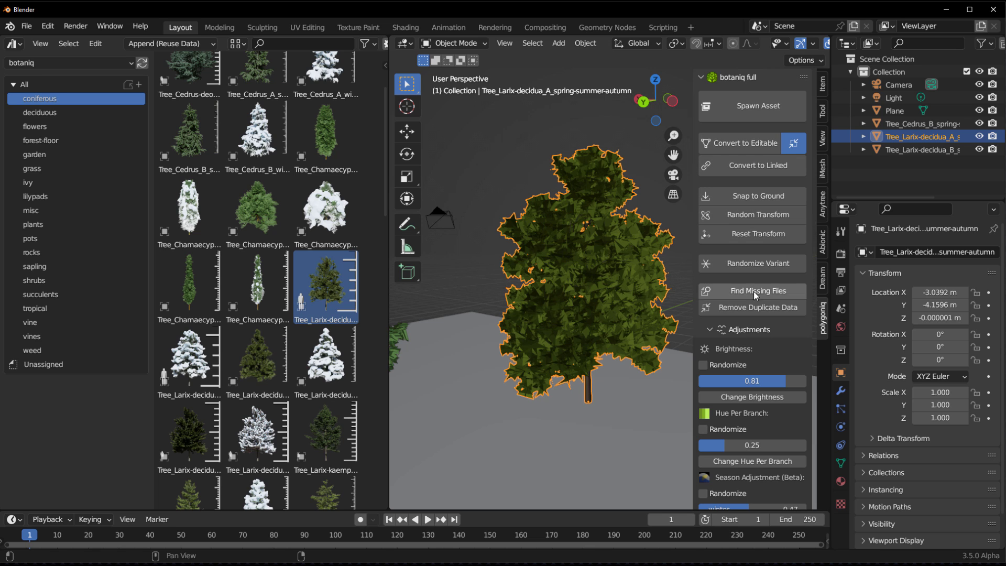
pyautogui.click(751, 214)
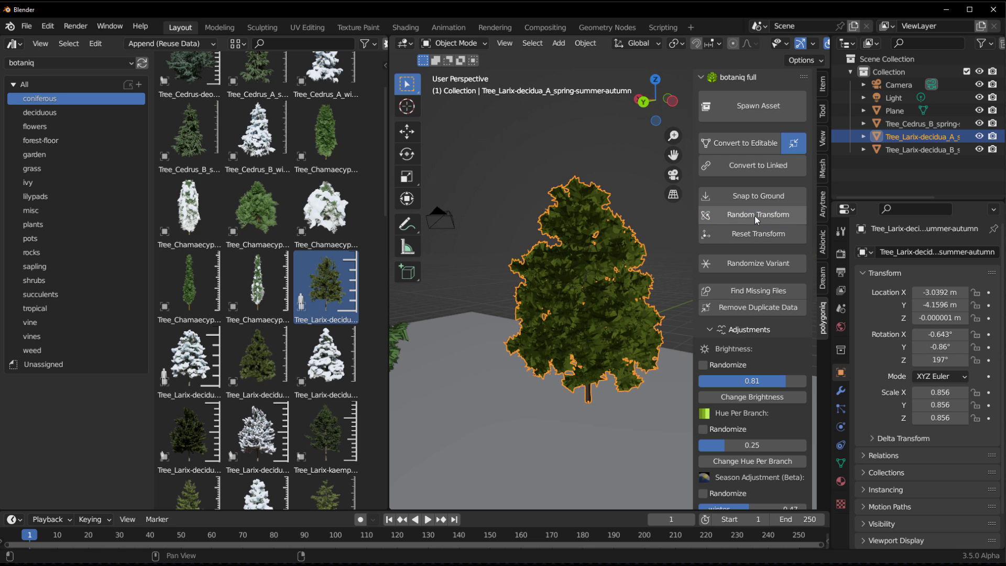
pyautogui.click(753, 234)
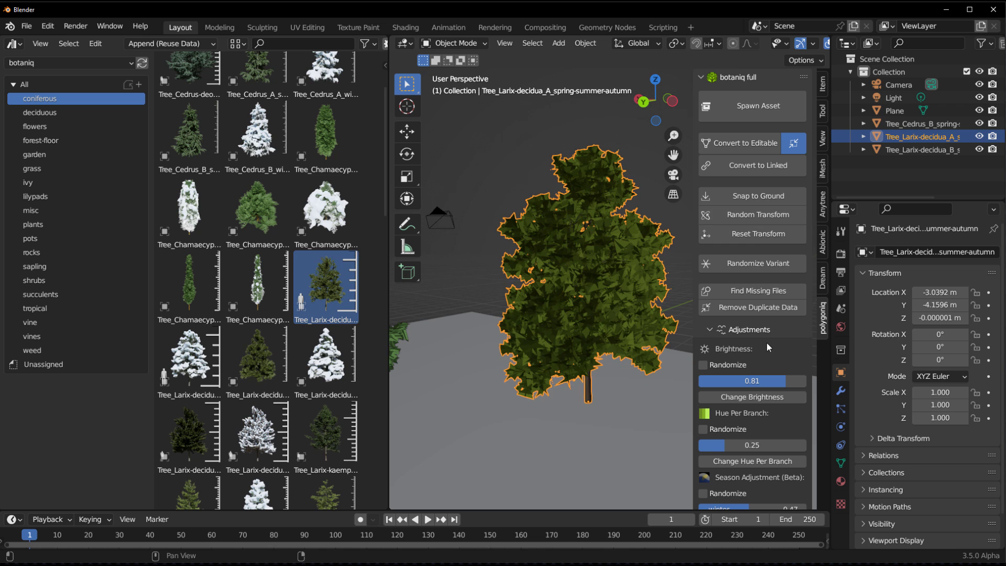
pyautogui.scroll(-3)
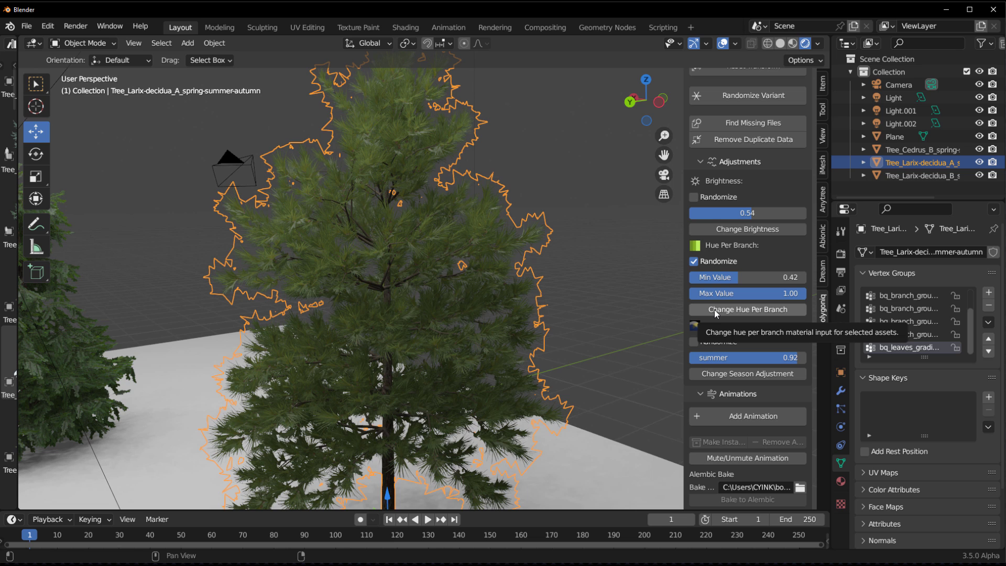
pyautogui.moveTo(769, 395)
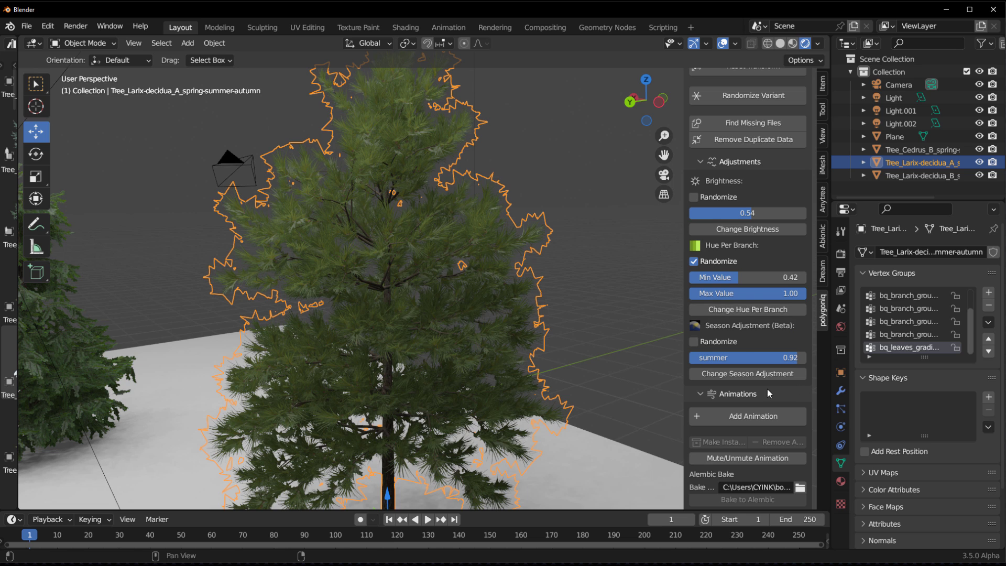
# Step: Add a Wind-Best-Fit animation to the larch tree from the botaniq panel
pyautogui.scroll(-3)
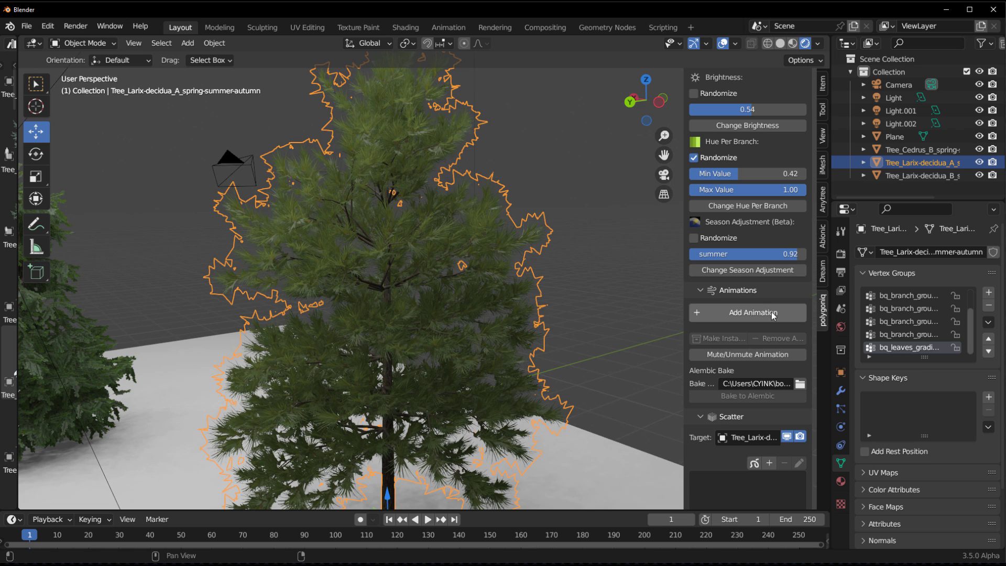
pyautogui.moveTo(770, 316)
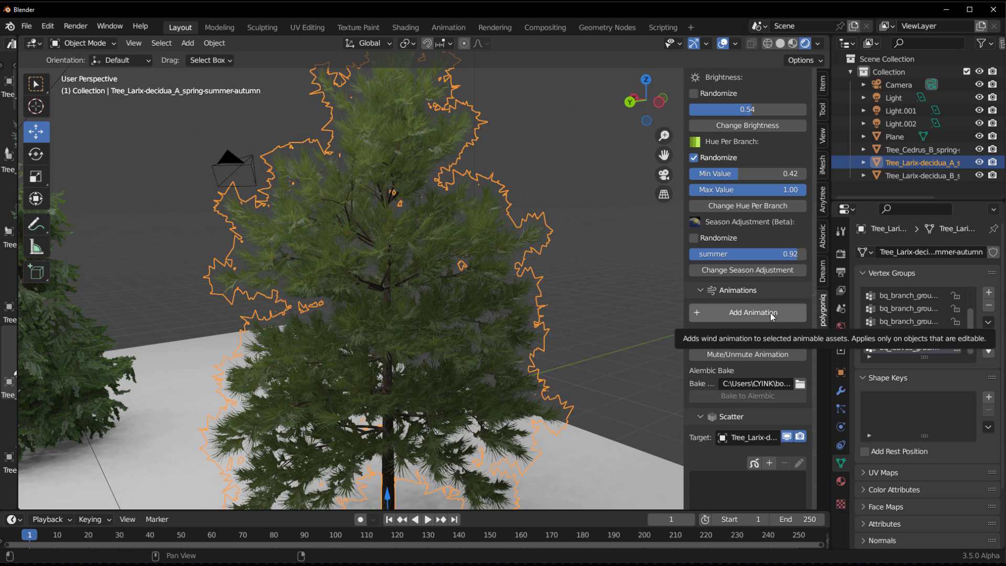
pyautogui.click(749, 312)
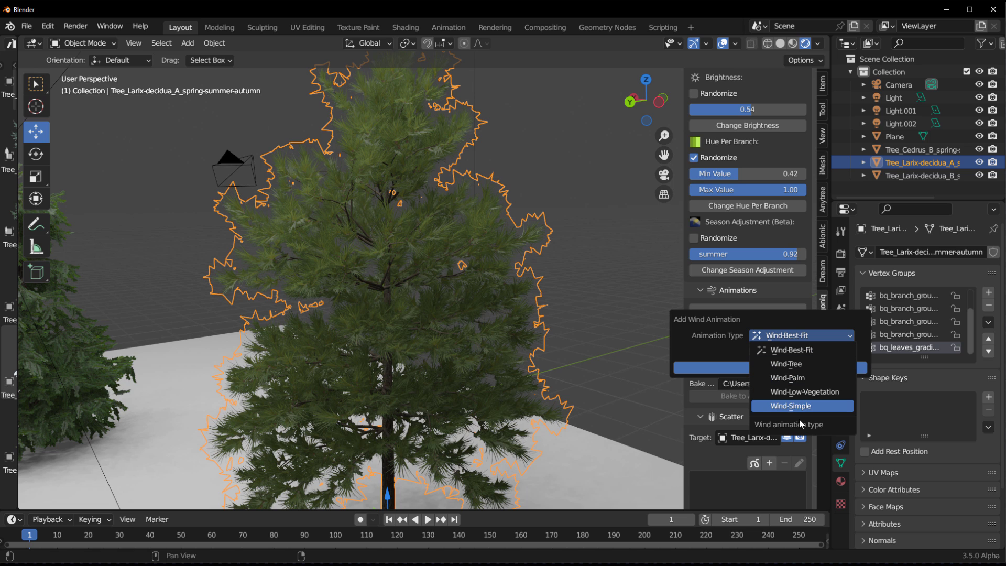
pyautogui.moveTo(802, 392)
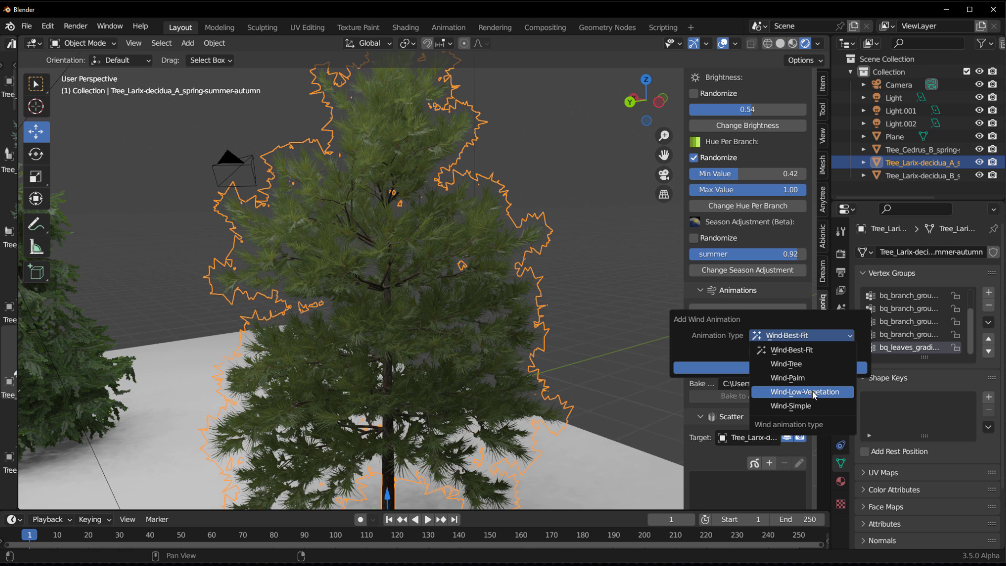
pyautogui.moveTo(818, 359)
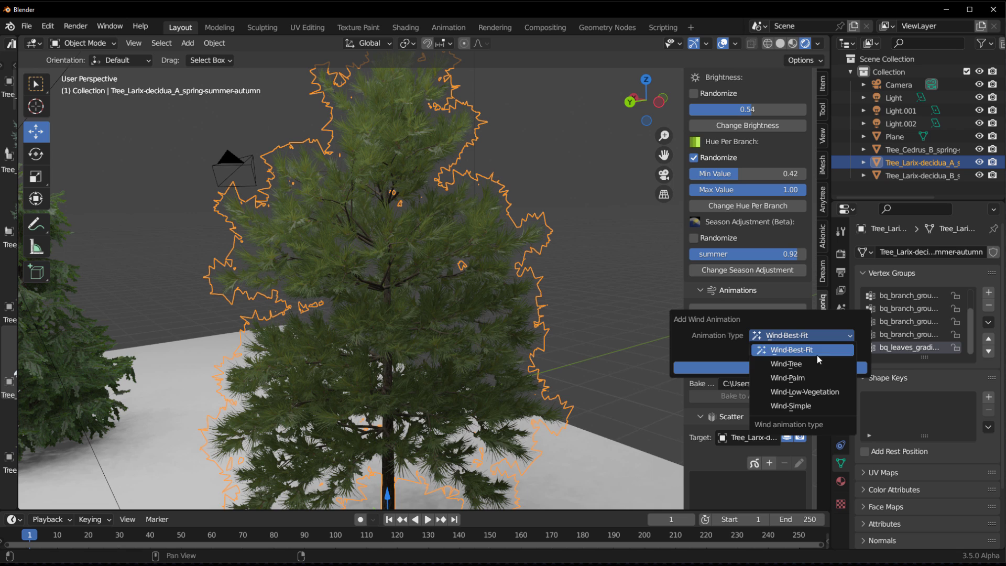
pyautogui.moveTo(801, 353)
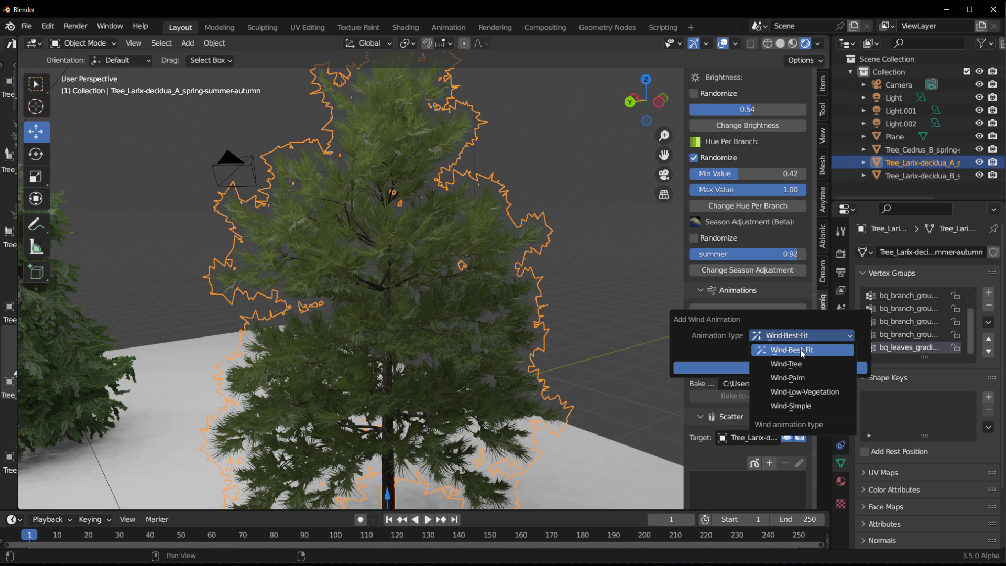
pyautogui.click(789, 350)
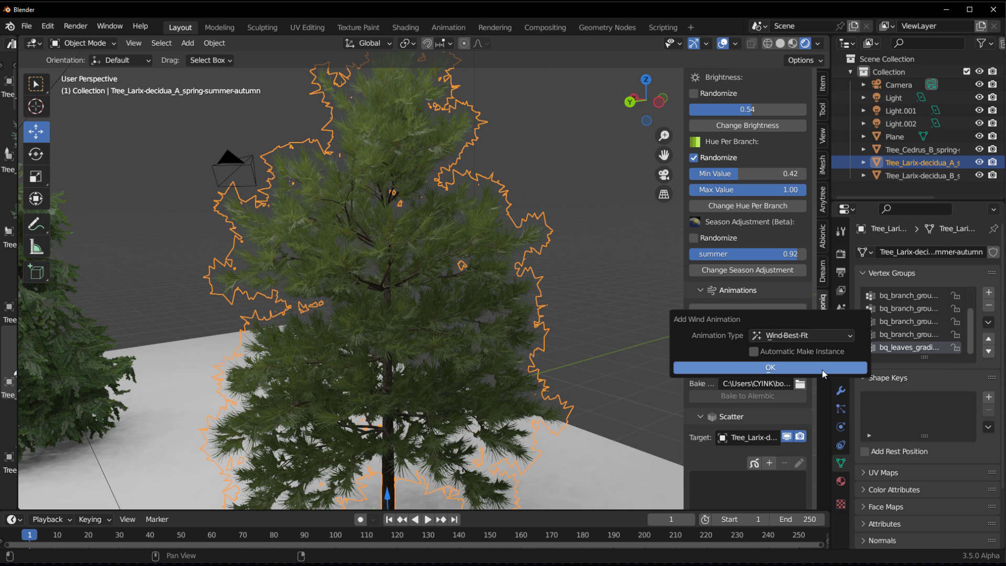
pyautogui.click(770, 367)
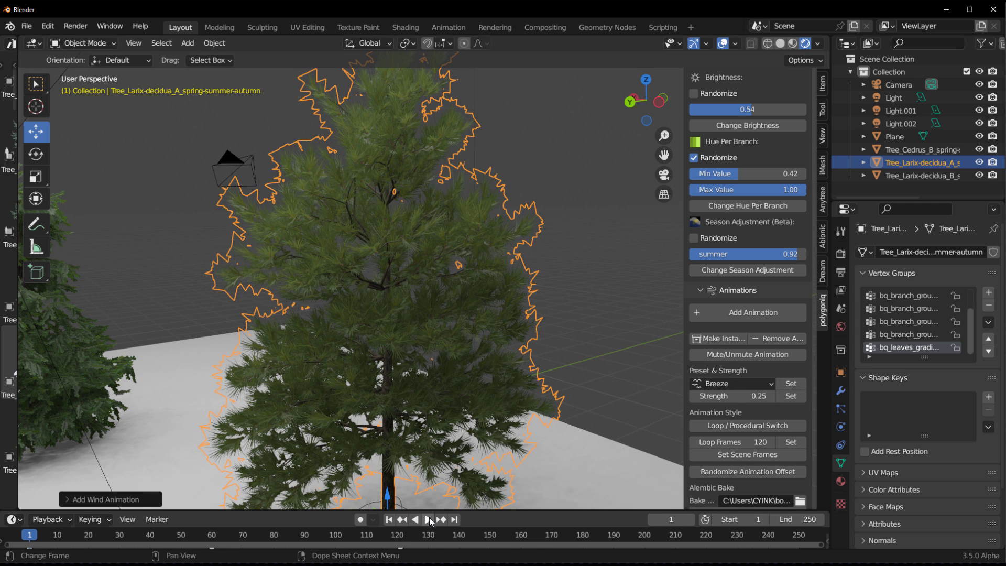
# Step: Play the timeline to watch the larch sway, then select the ground plane
pyautogui.click(429, 519)
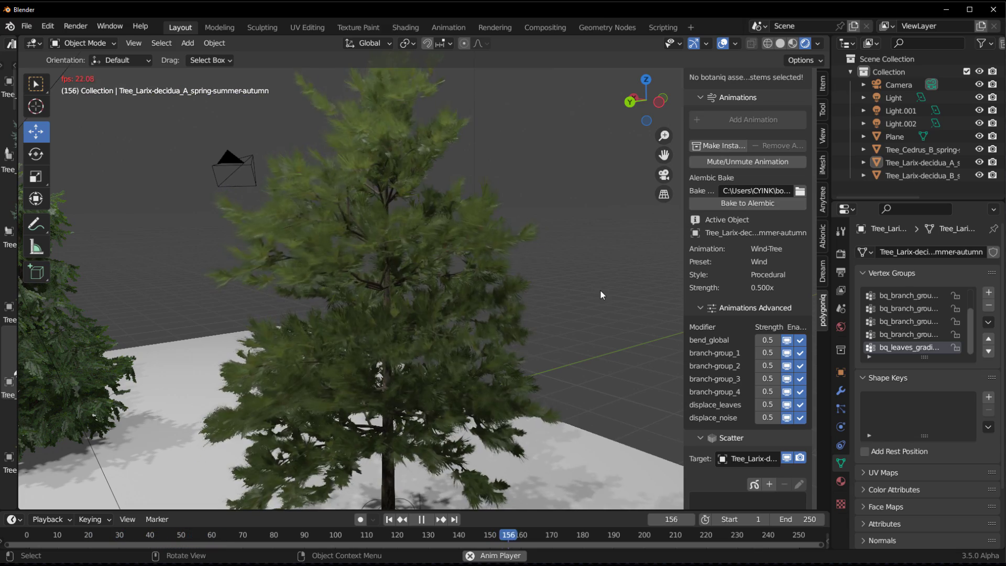
pyautogui.click(421, 519)
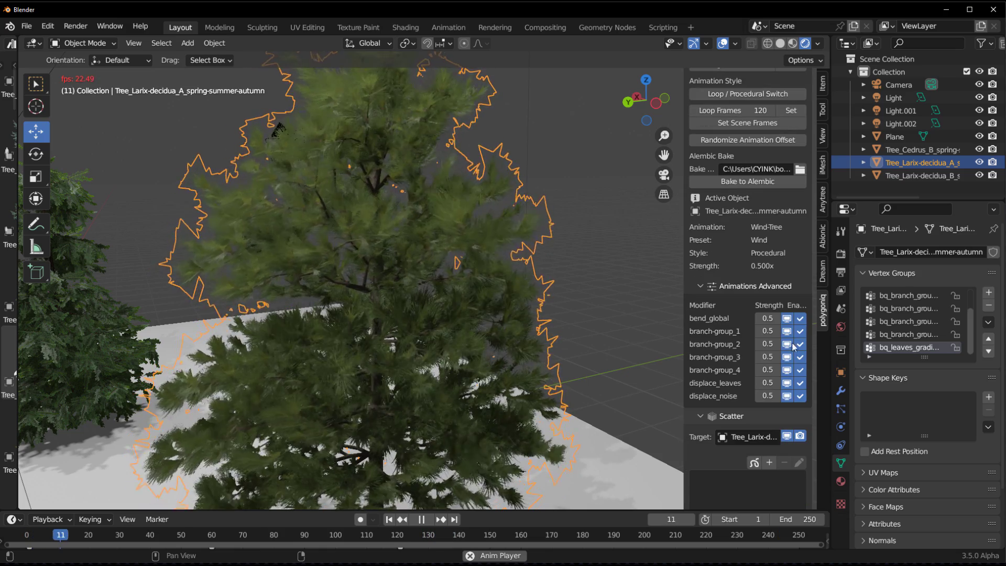
pyautogui.click(421, 519)
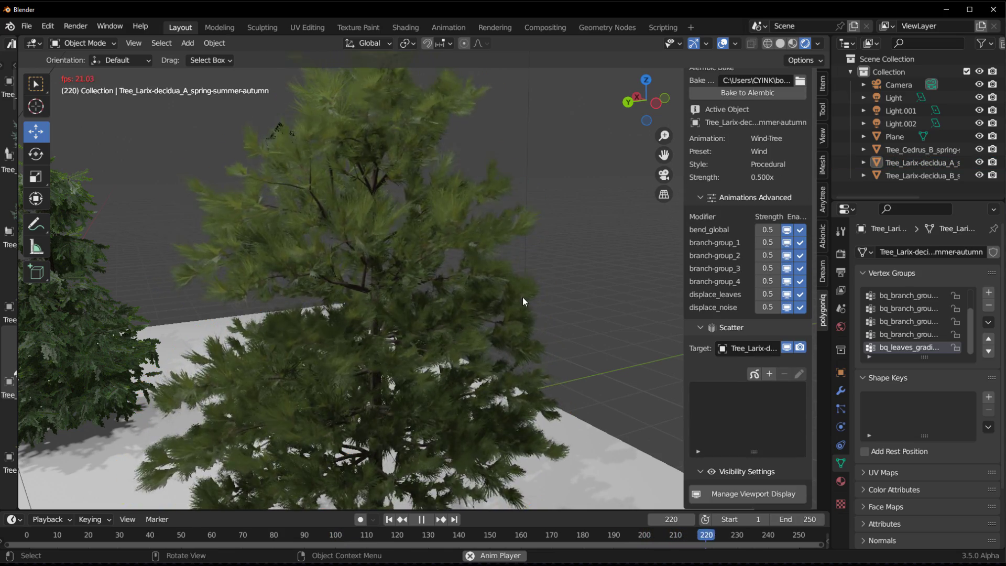
pyautogui.click(459, 534)
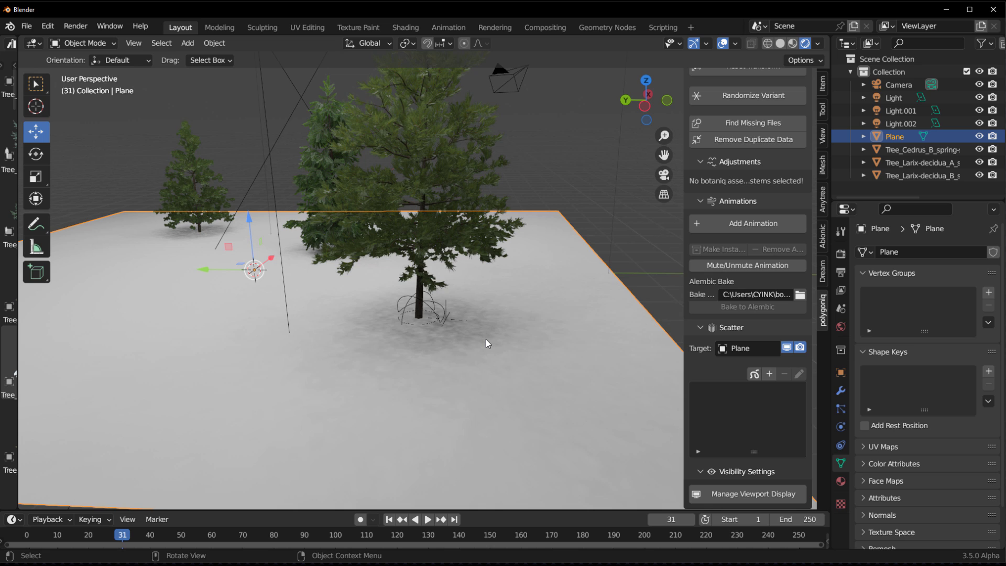
pyautogui.moveTo(531, 364)
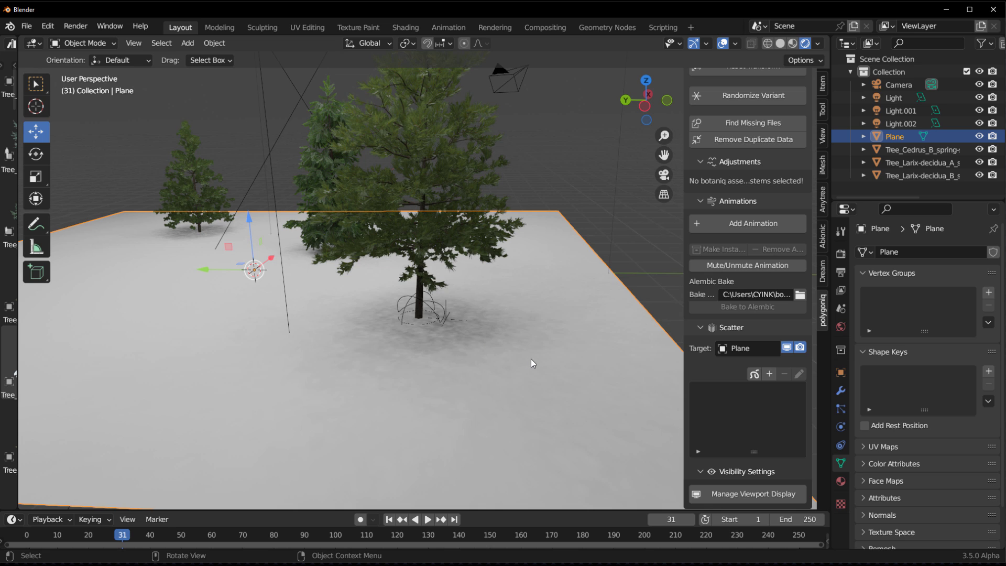
# Step: Scatter the Lavender field (B) particle system over the ground plane
pyautogui.click(768, 373)
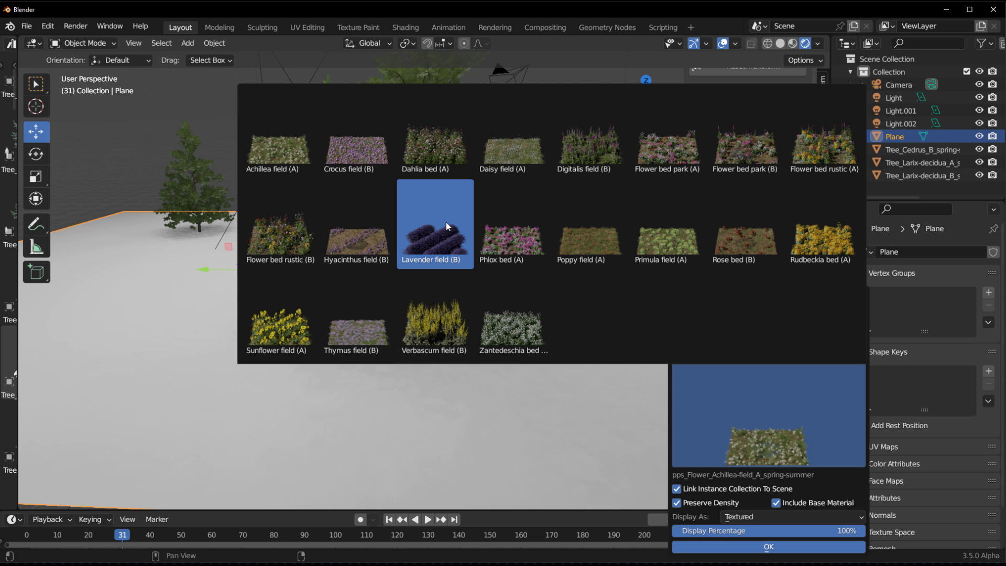
pyautogui.moveTo(447, 226)
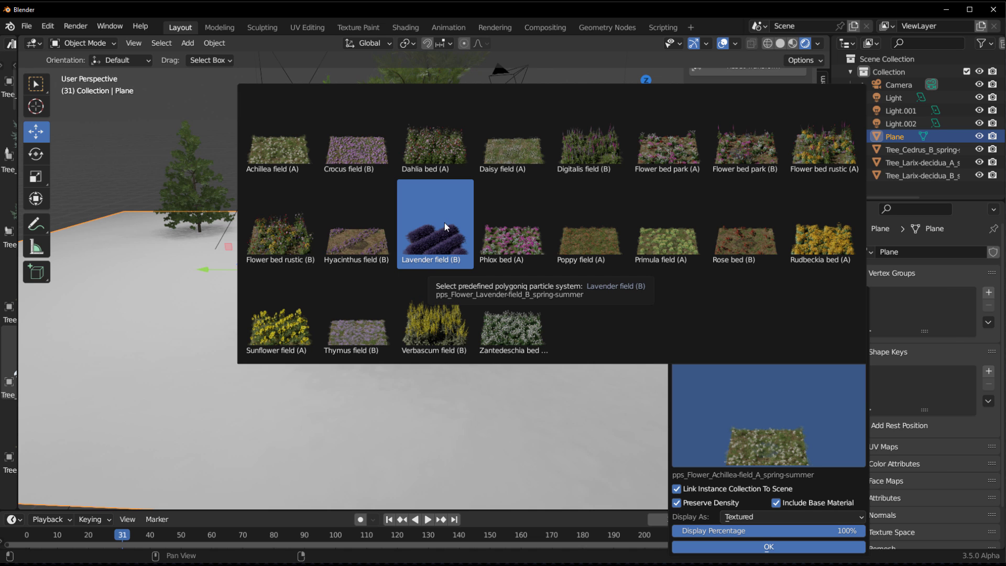
pyautogui.click(769, 547)
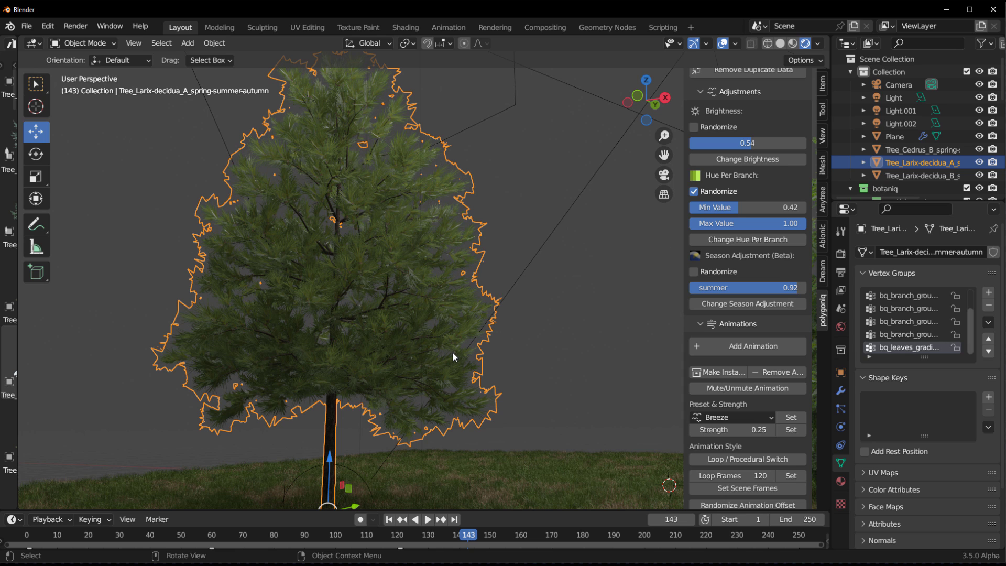
pyautogui.moveTo(746, 399)
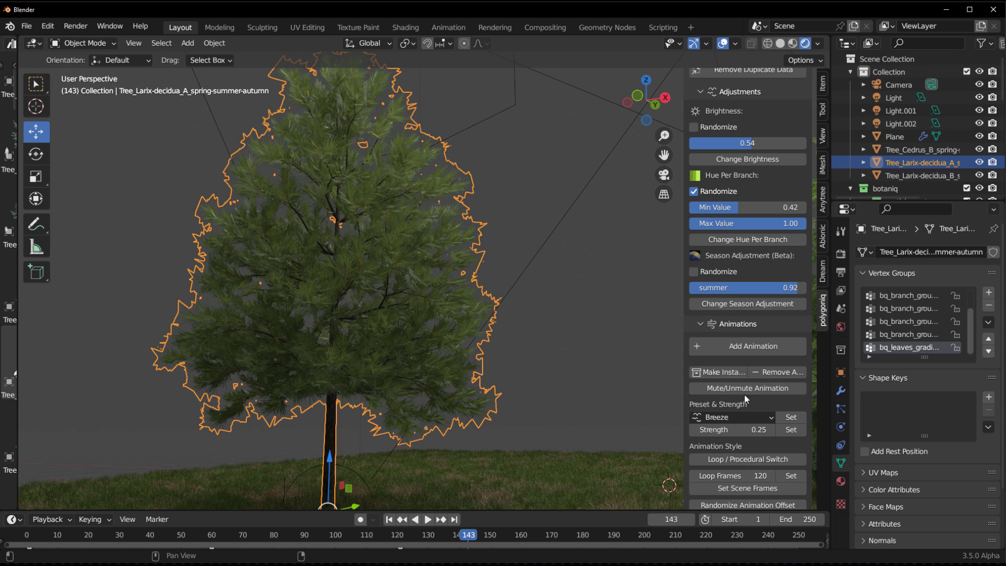
# Step: Mute the wind animation for Selected Objects only, affecting the Larix tree
pyautogui.click(746, 388)
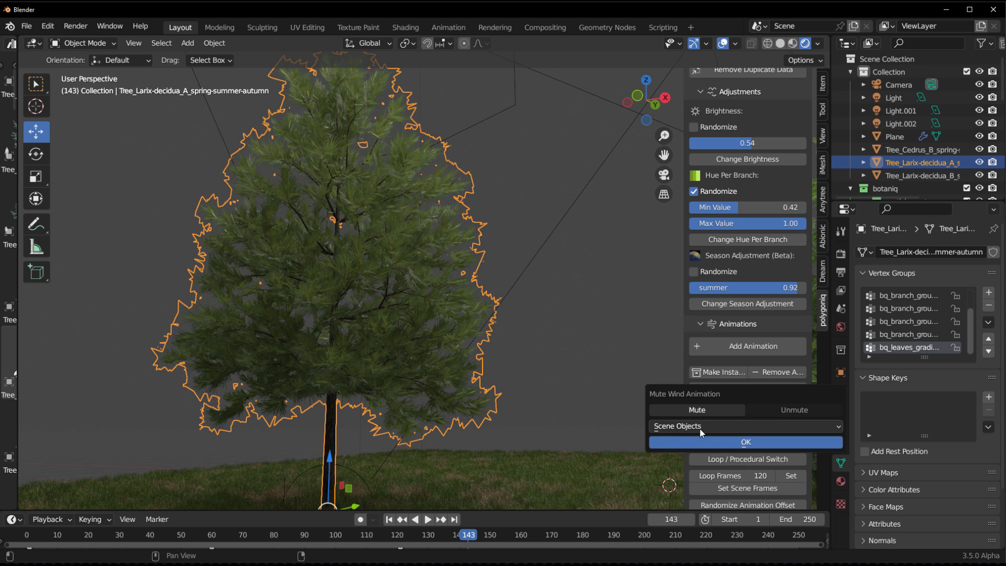
pyautogui.click(745, 427)
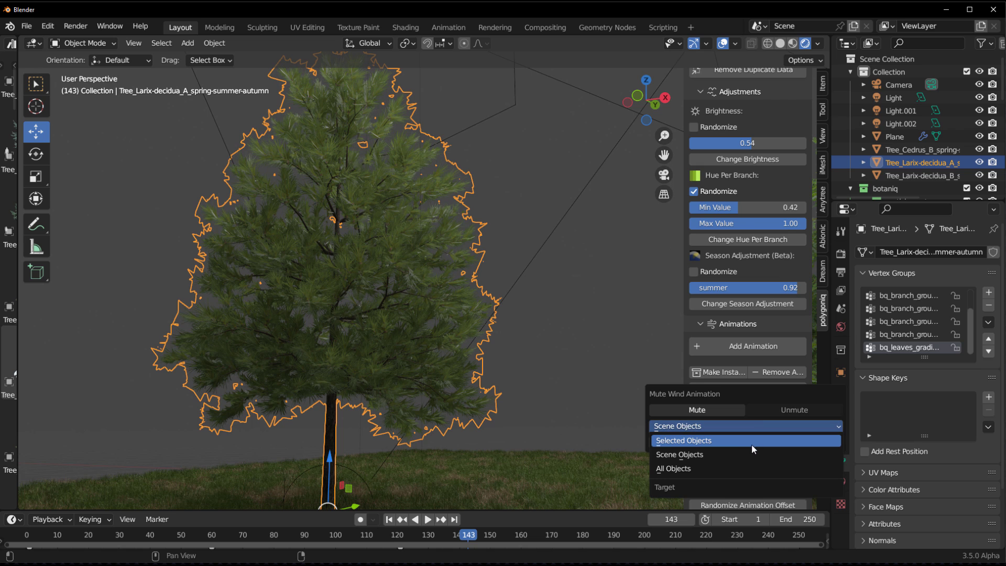
pyautogui.click(683, 440)
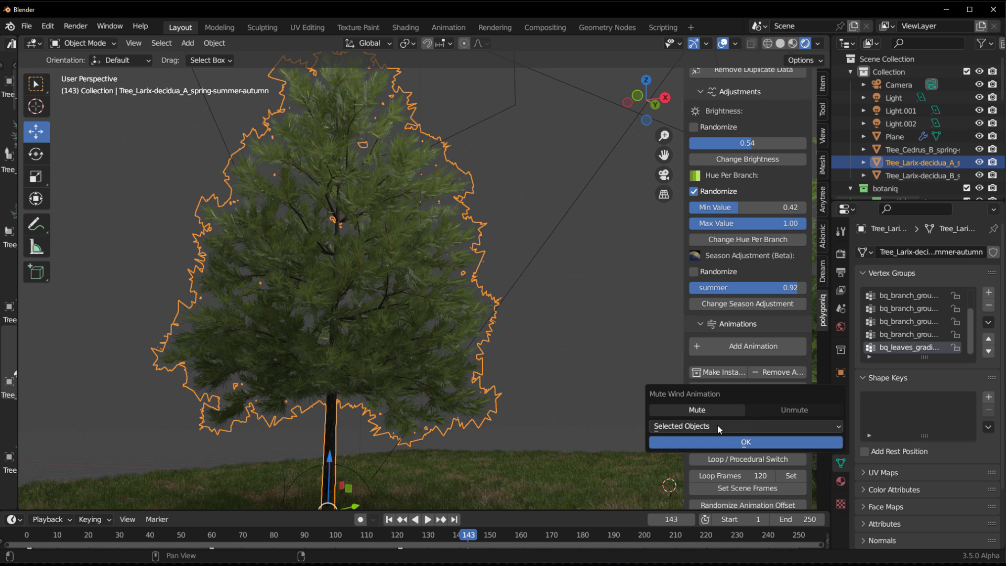
pyautogui.click(745, 441)
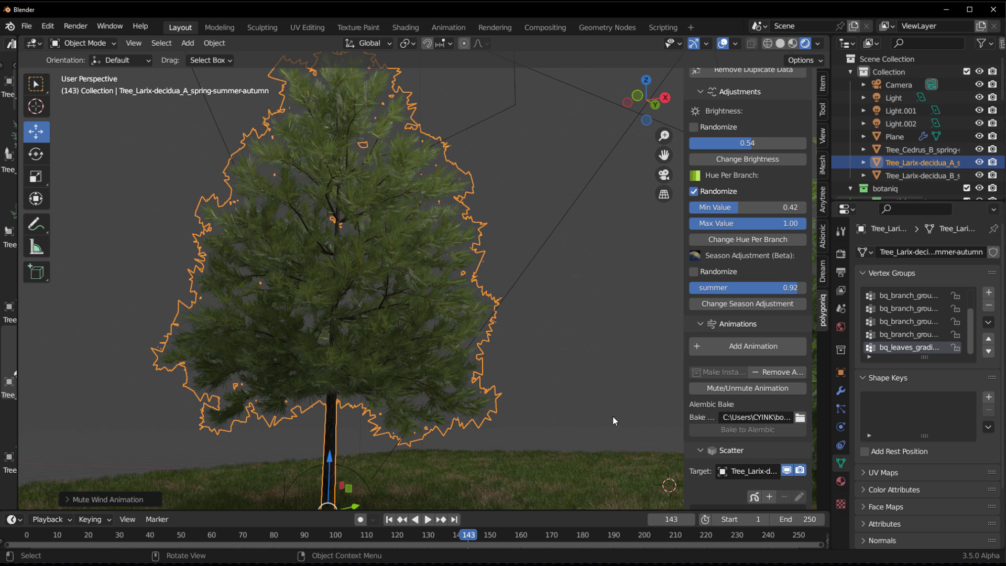
# Step: Clear the selection and play the scene to check the muted tree
pyautogui.click(387, 520)
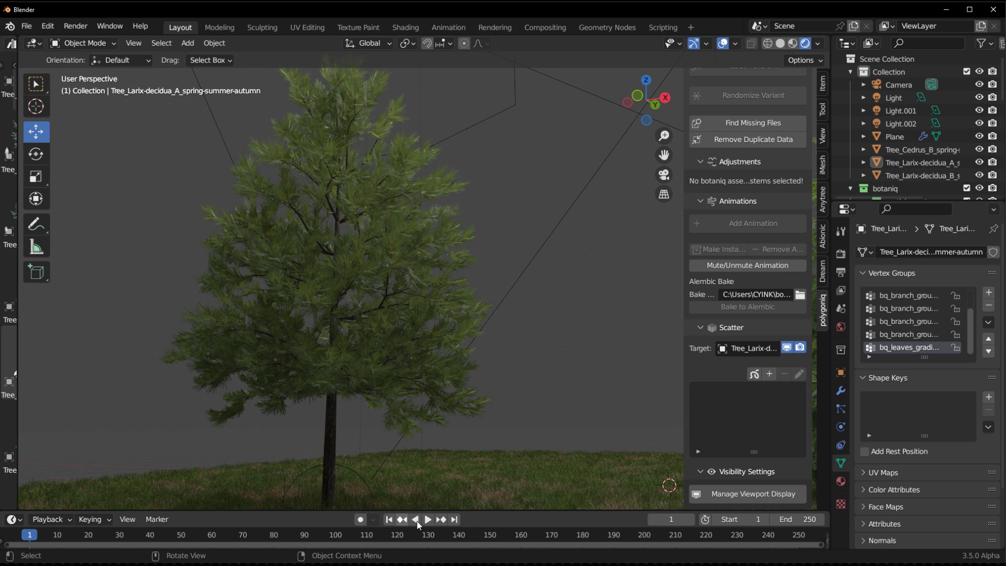
pyautogui.click(428, 519)
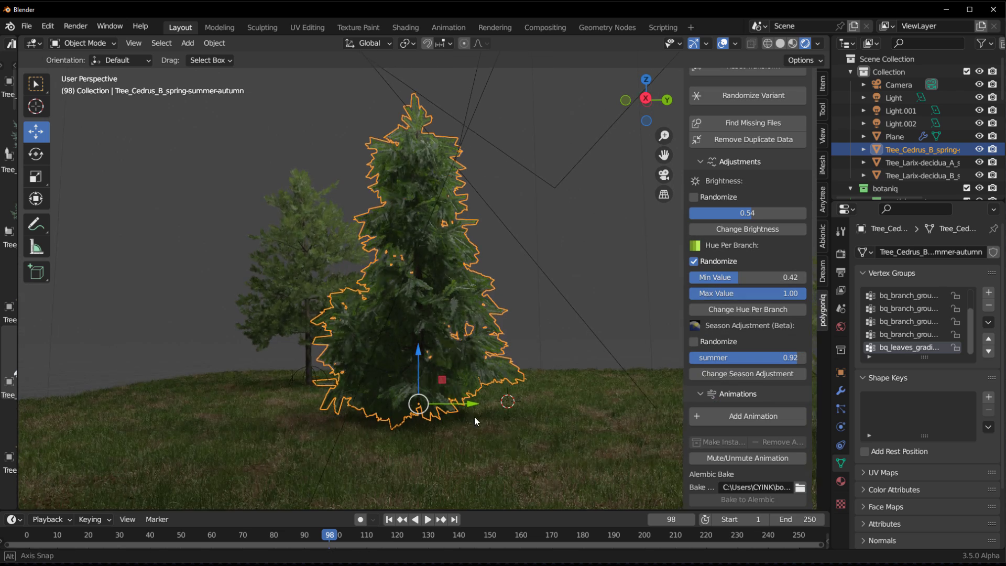
# Step: Add Wind-Best-Fit animations to the Cedrus and Larix B trees, then select the plane
pyautogui.click(747, 416)
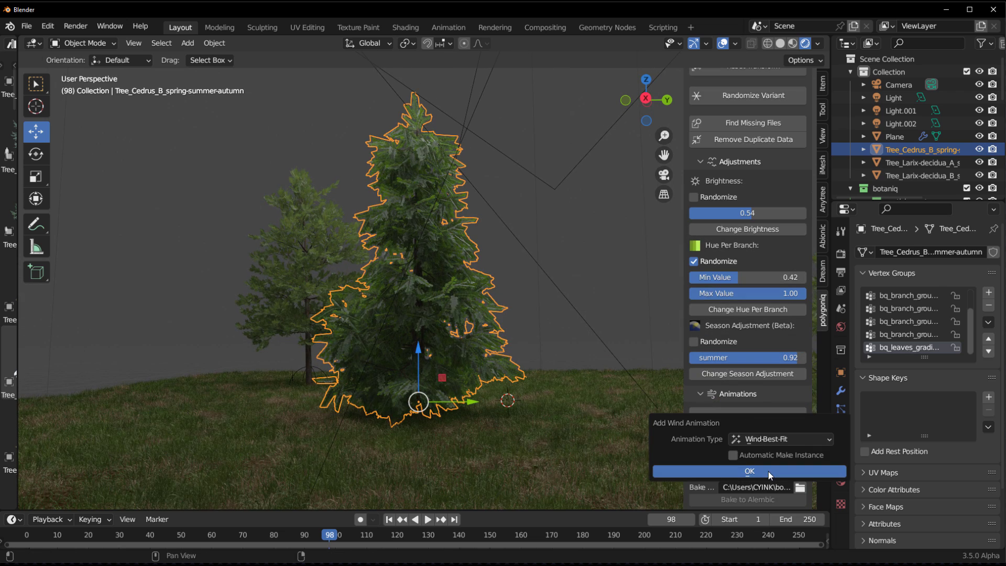
pyautogui.click(748, 471)
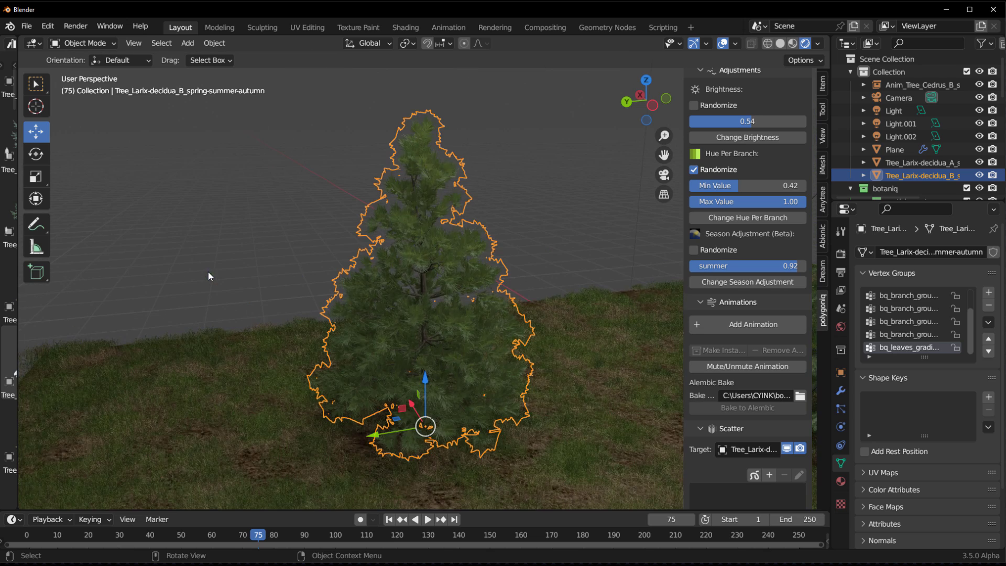
pyautogui.click(746, 324)
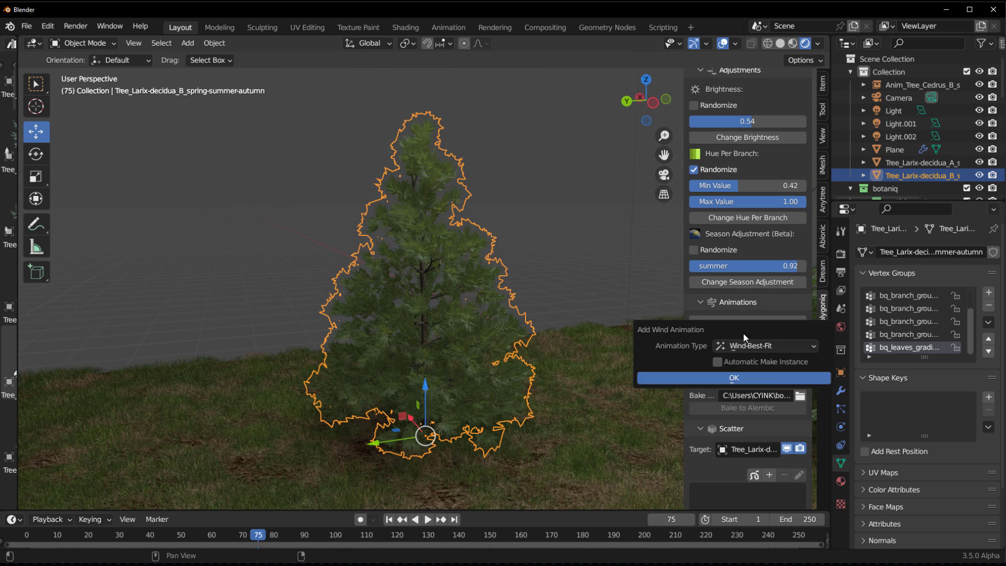
pyautogui.click(734, 377)
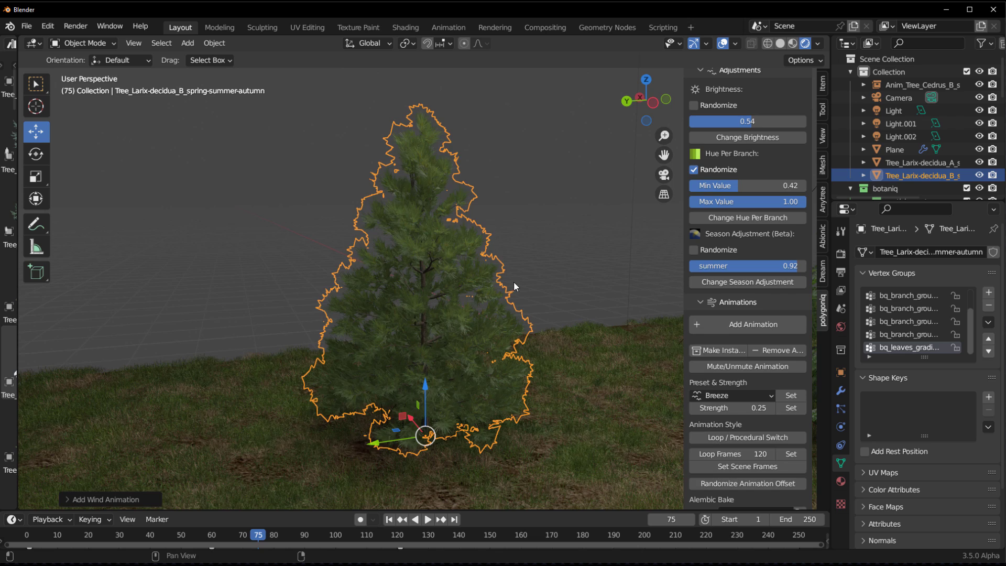
pyautogui.click(433, 274)
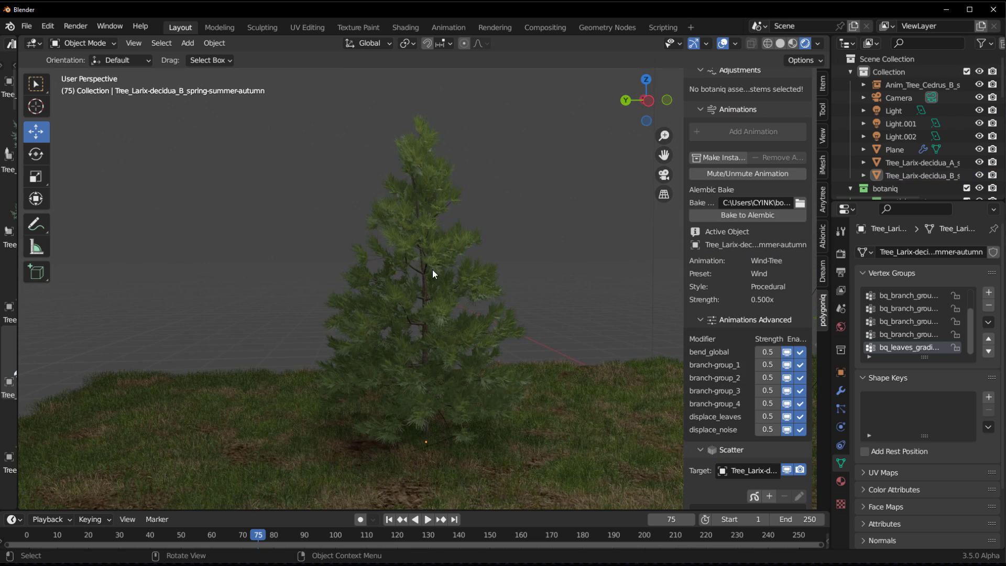
pyautogui.click(428, 522)
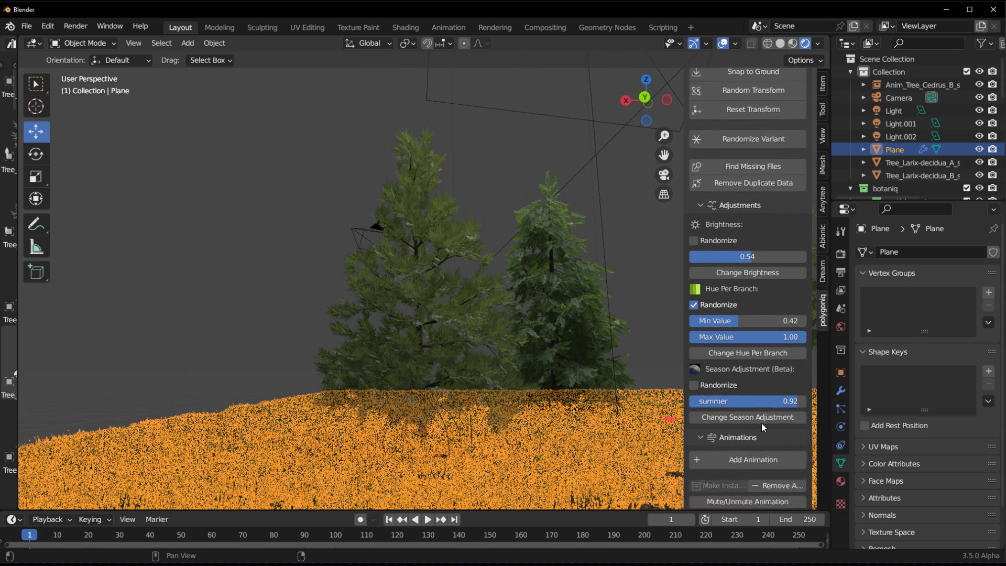
# Step: Unmute wind animation with All Objects as the target
pyautogui.scroll(-3)
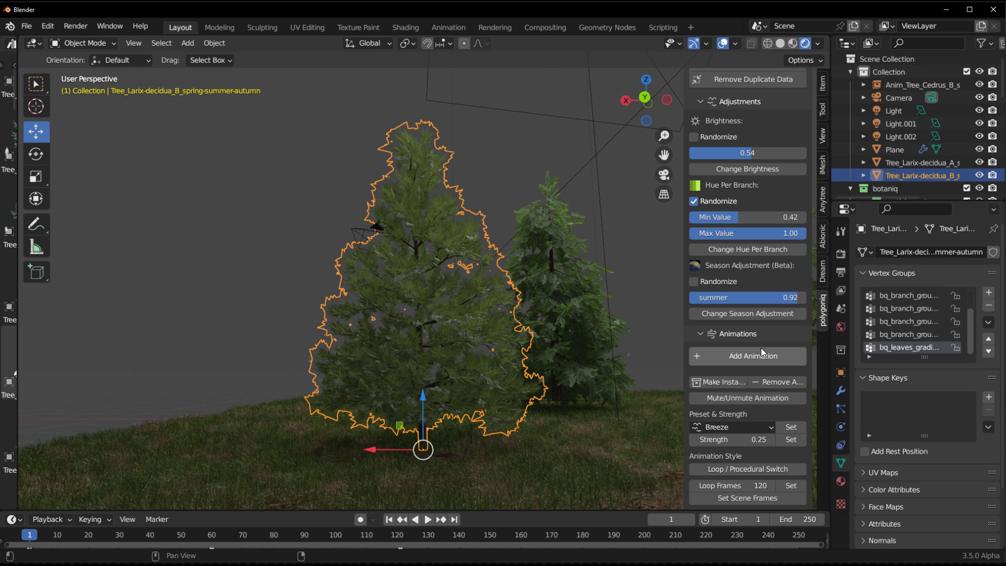
pyautogui.click(747, 398)
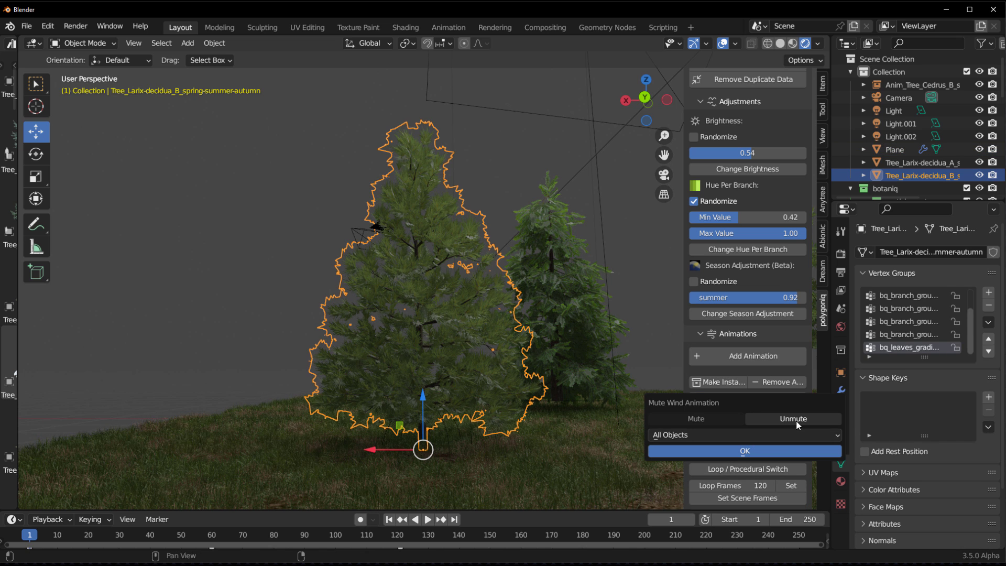
pyautogui.click(695, 418)
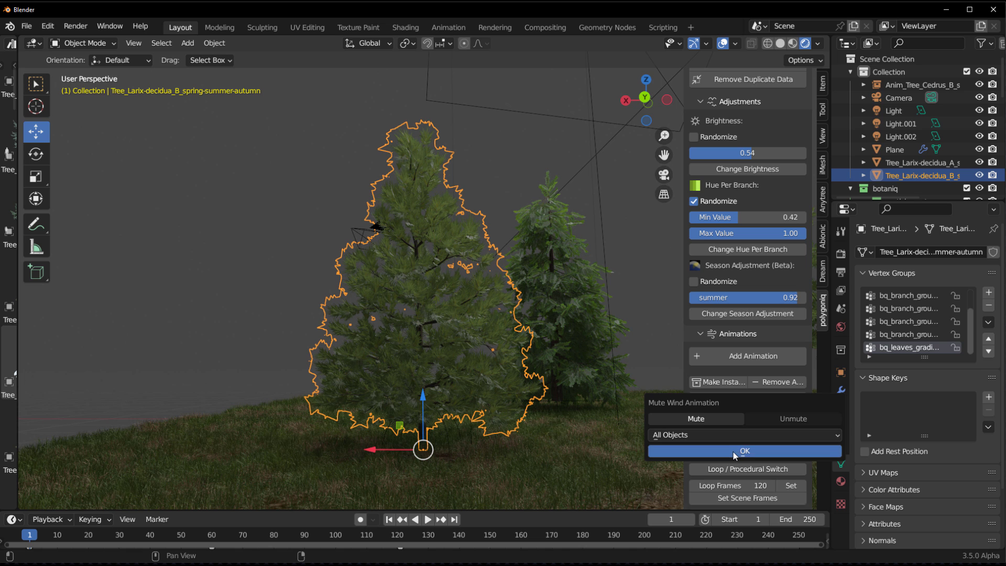
pyautogui.click(745, 450)
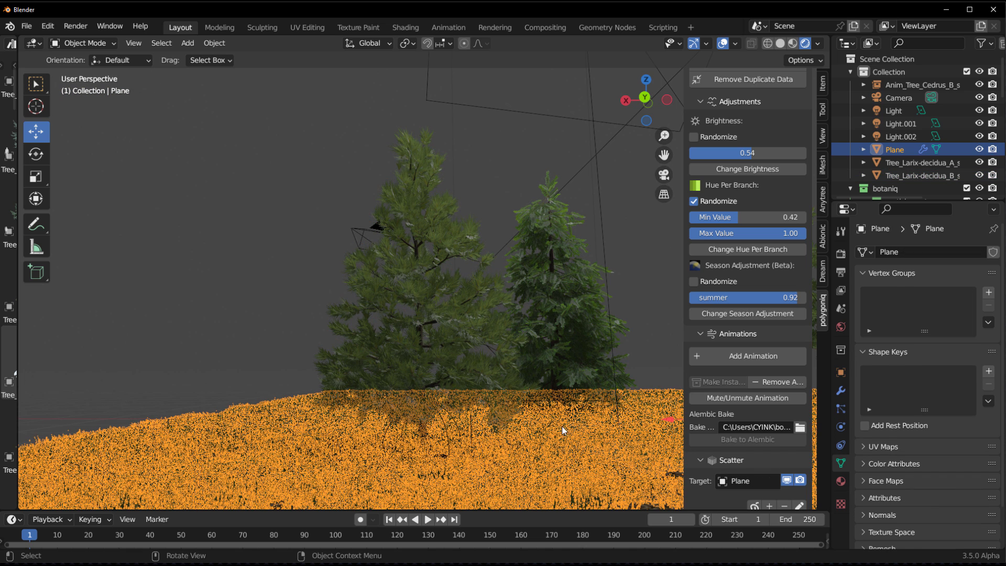
# Step: Add a Wind-Best-Fit animation to the plane's scattered grass and flower particles
pyautogui.click(747, 356)
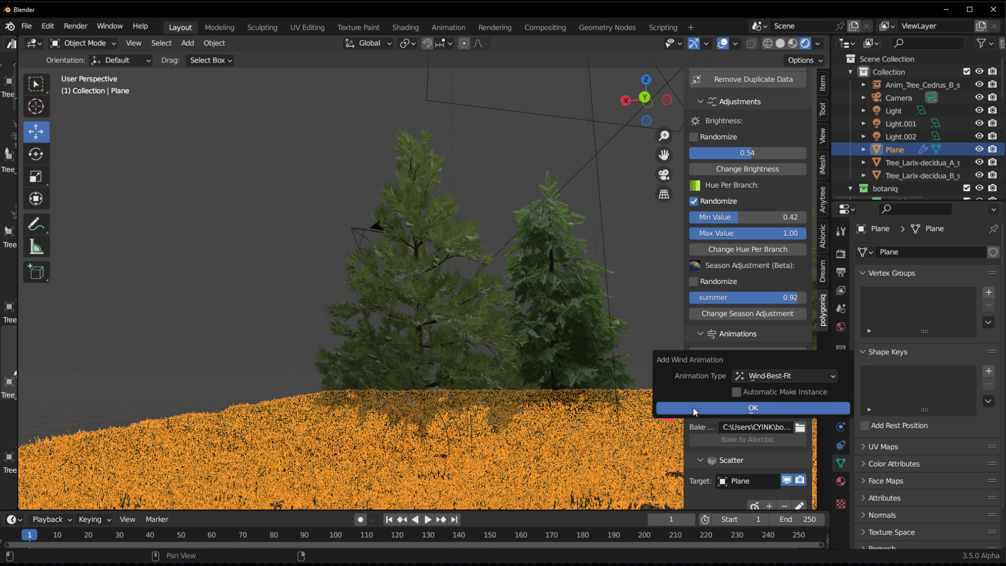
pyautogui.click(752, 408)
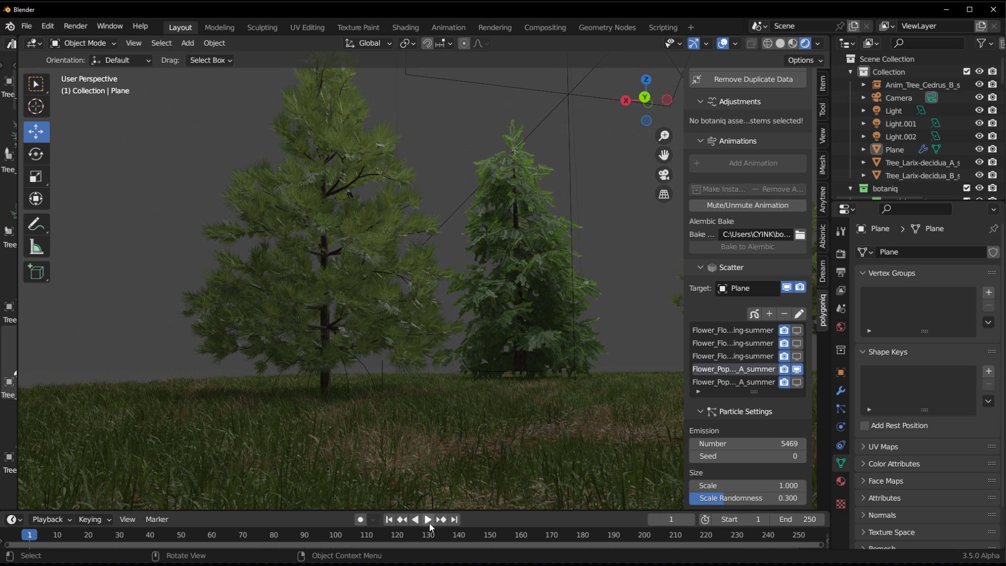
# Step: Play the windy scene, showing the scattered flowers in the viewport and hiding them again
pyautogui.click(427, 519)
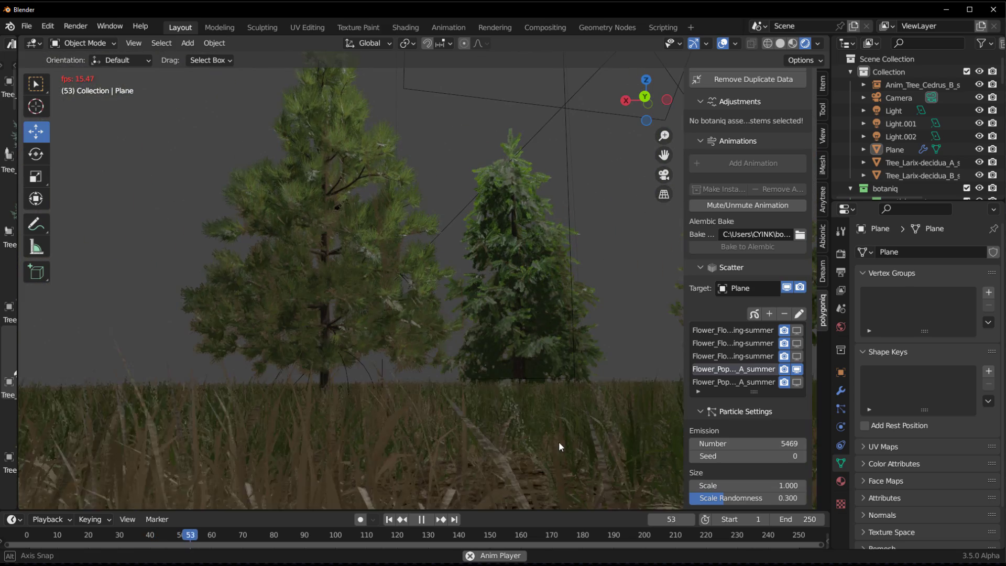
pyautogui.click(420, 519)
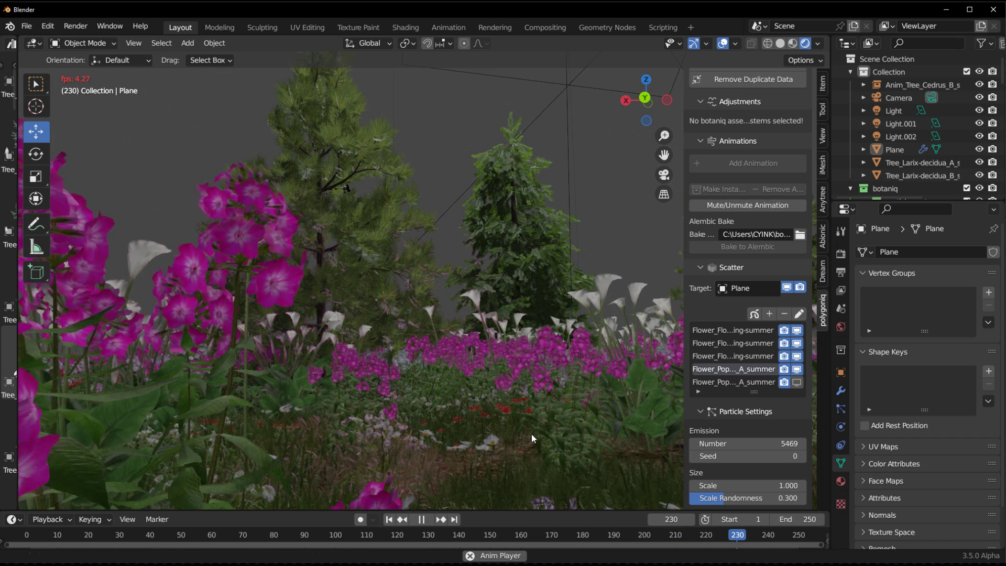
pyautogui.click(421, 519)
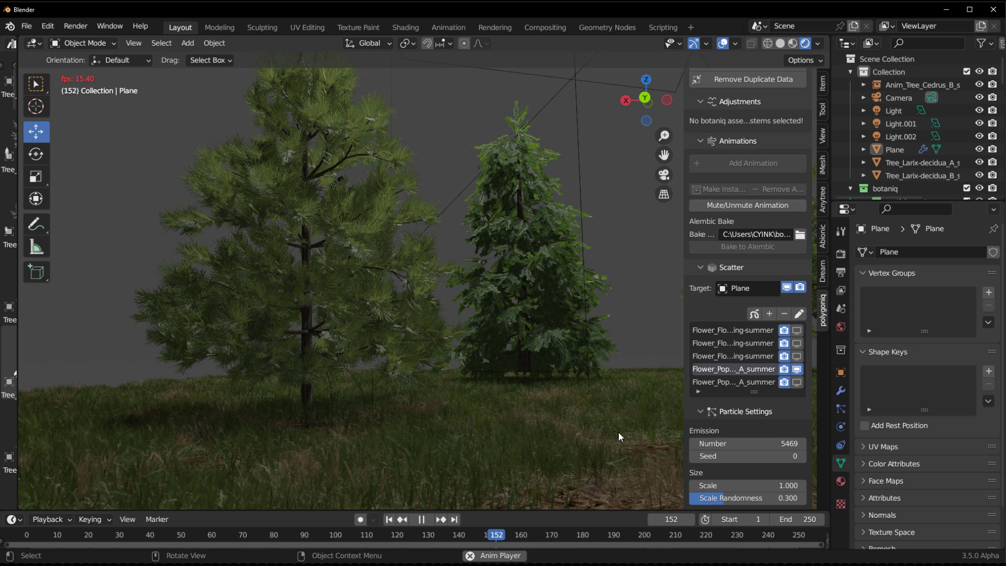
pyautogui.click(422, 523)
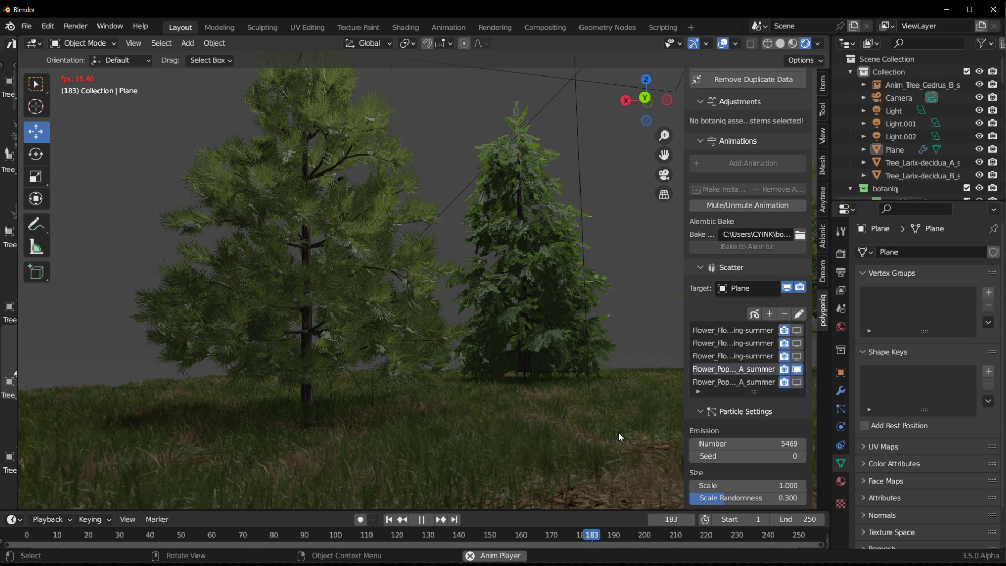
pyautogui.click(421, 523)
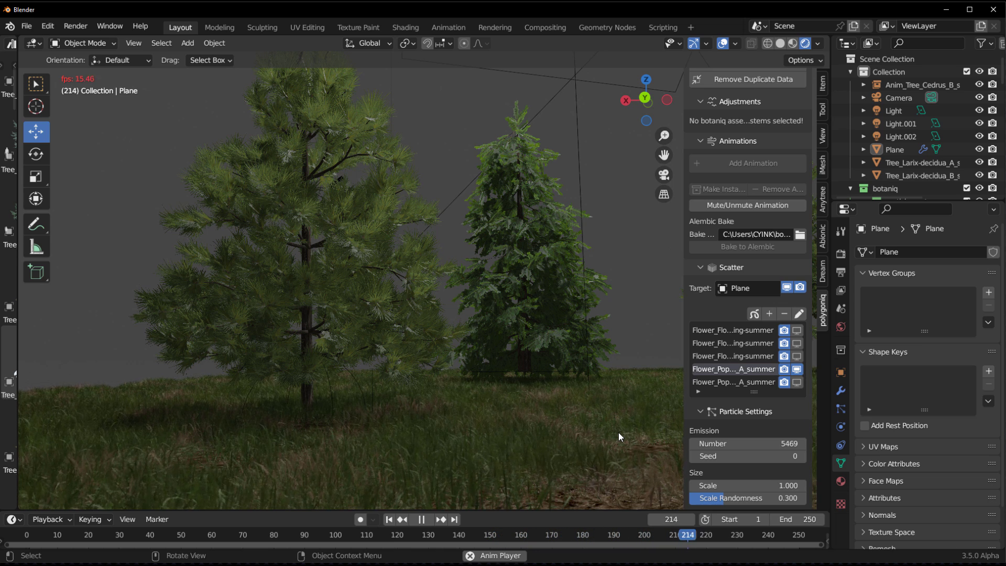